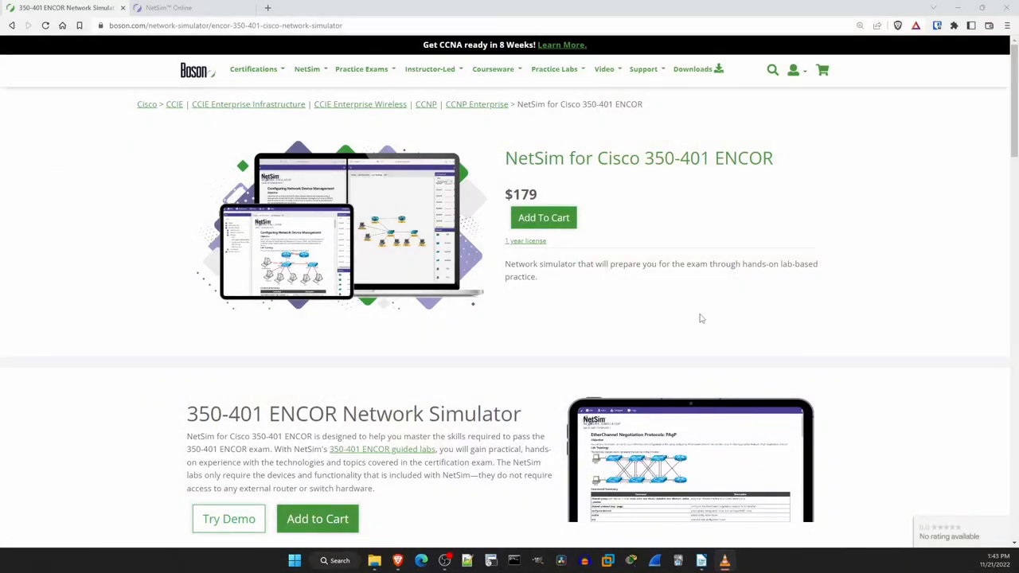
mouse_move(699, 315)
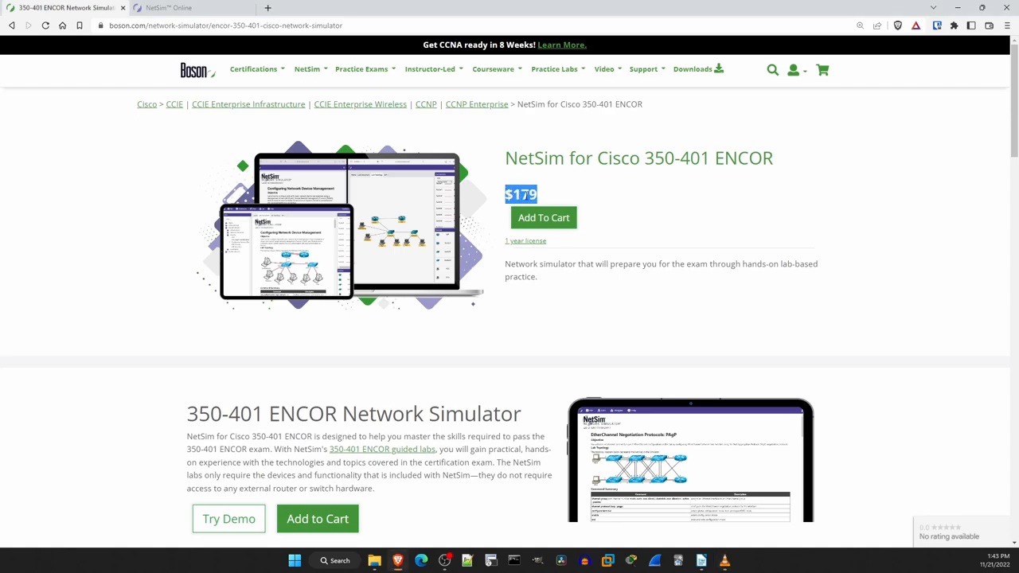
Scroll the ENCOR simulator page down to the Benefits & Features section
click(669, 204)
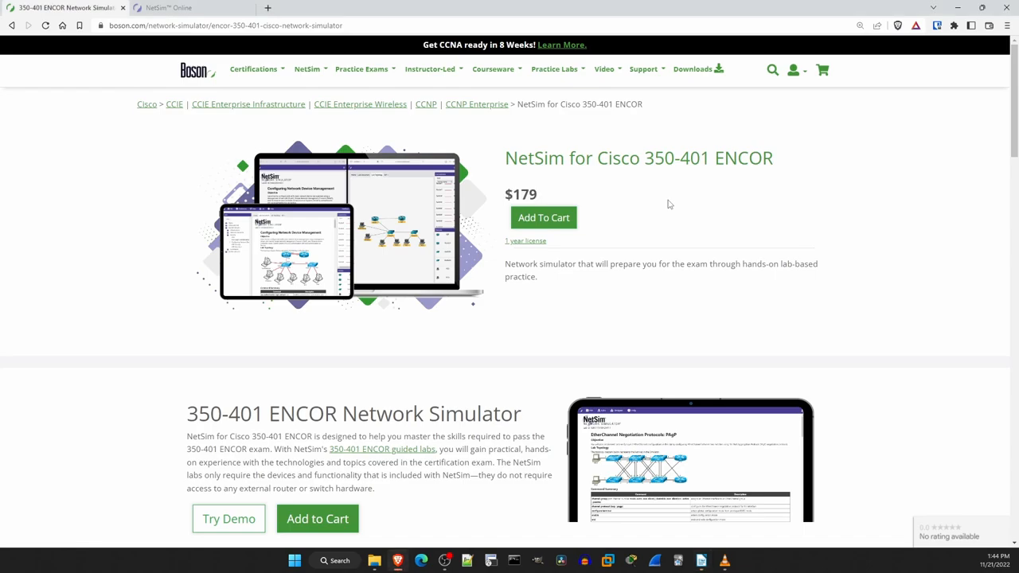
scroll(down, 3)
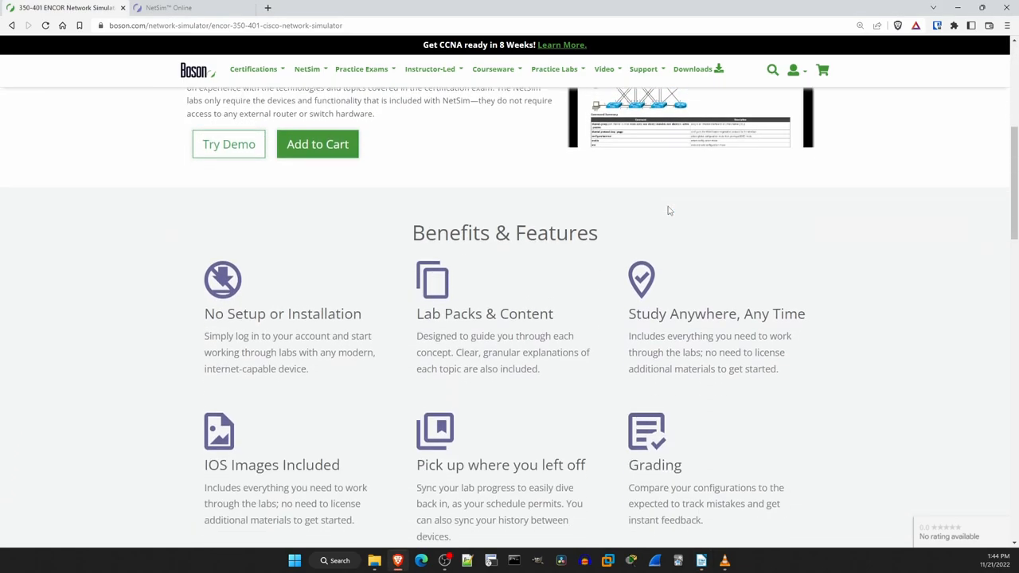
scroll(down, 3)
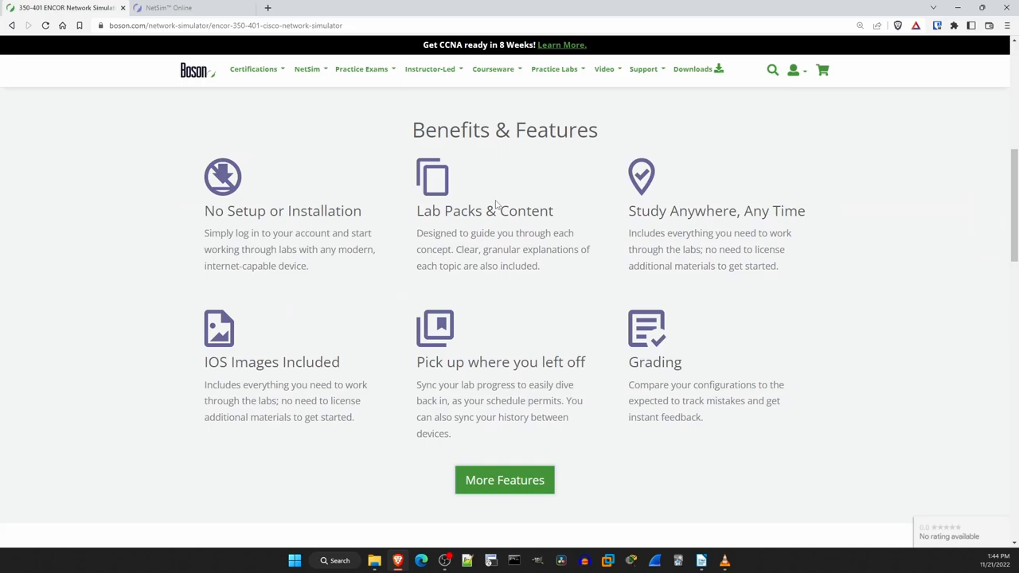
mouse_move(554, 458)
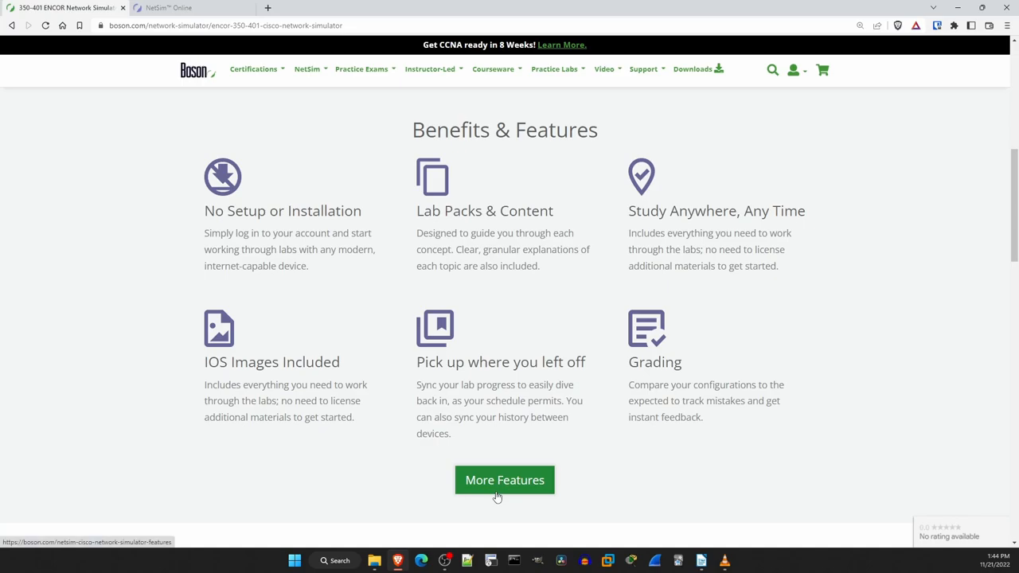
mouse_move(168, 214)
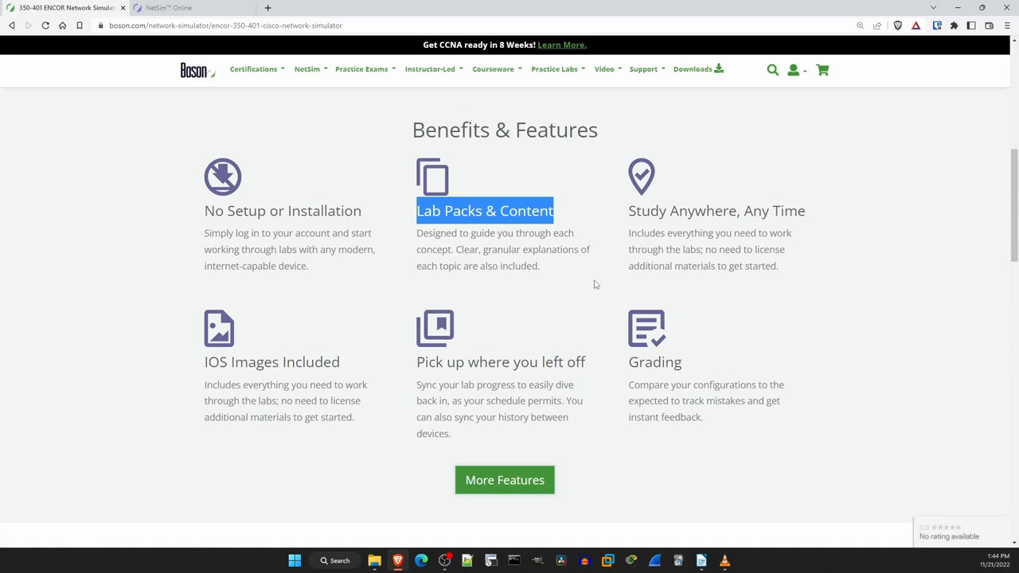
mouse_move(590, 283)
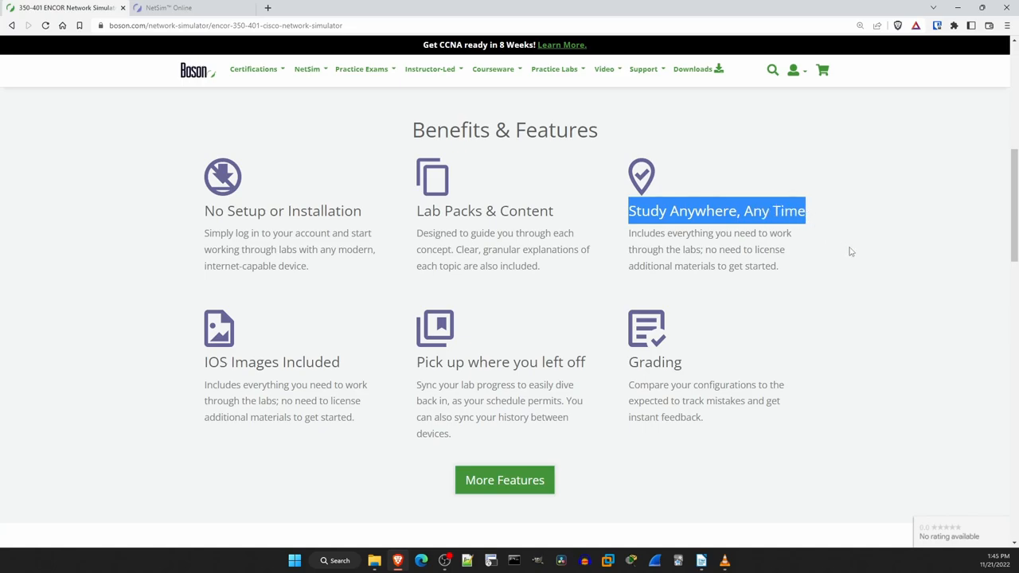
mouse_move(849, 255)
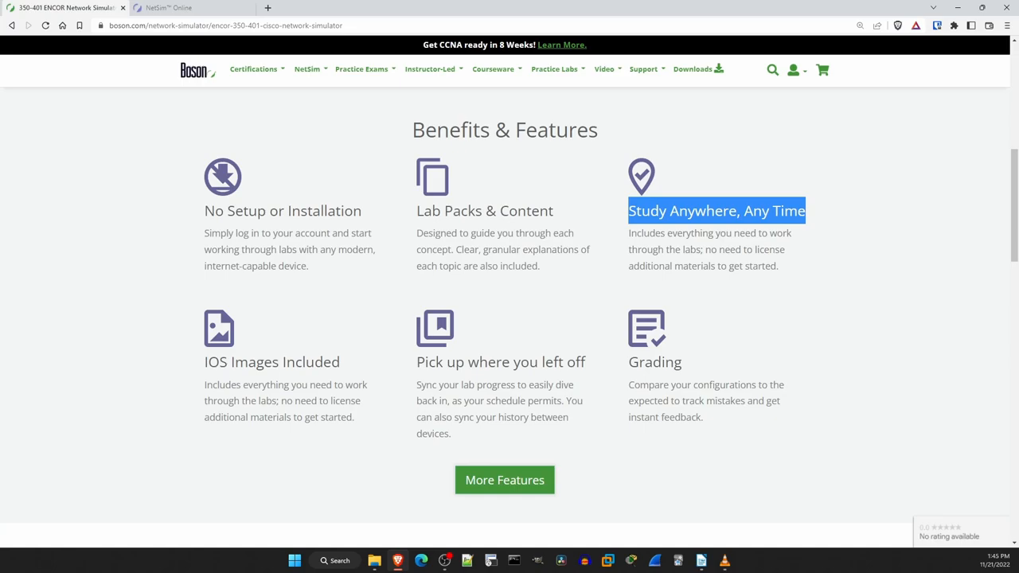
mouse_move(970, 212)
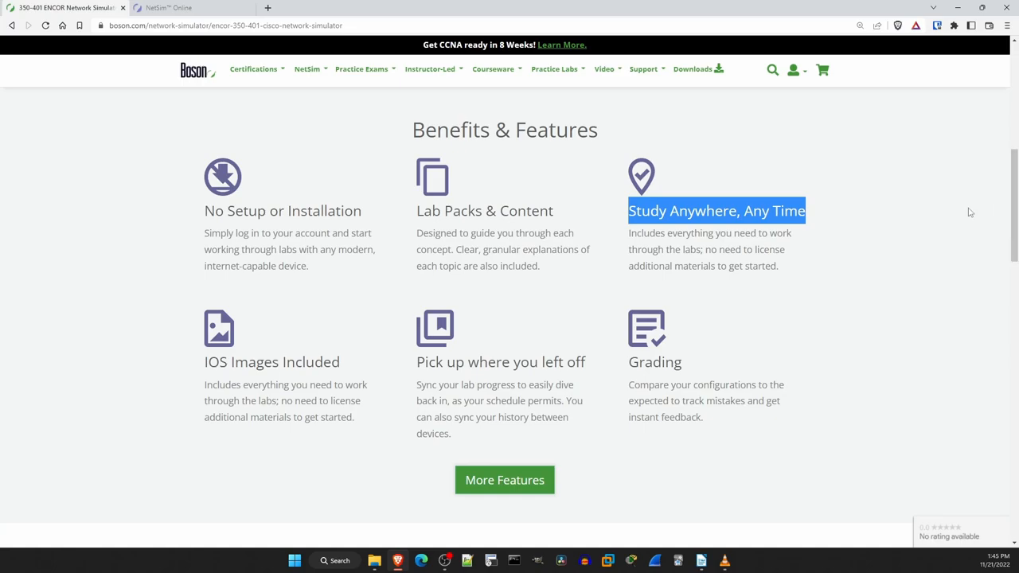
mouse_move(962, 212)
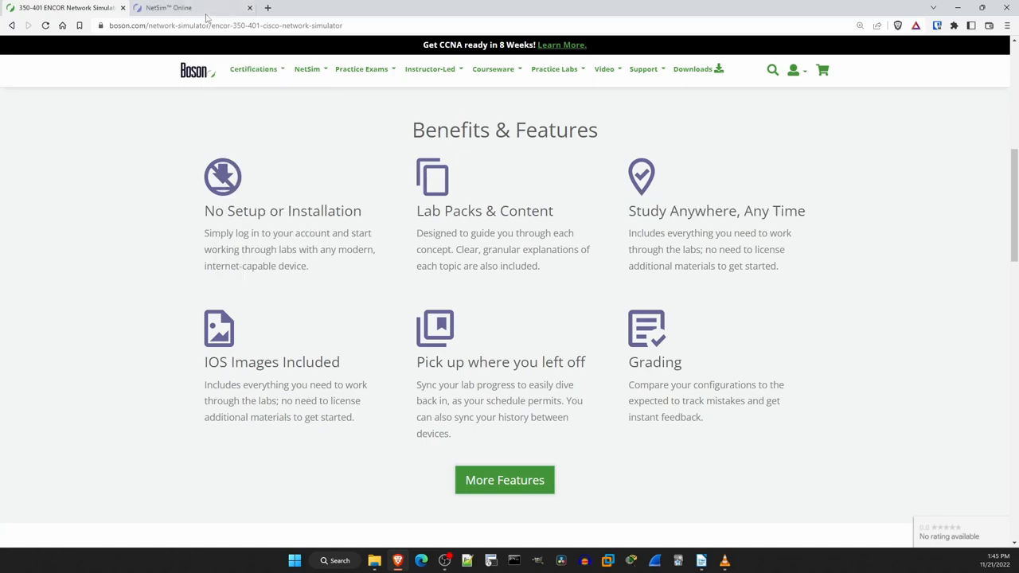
From the NetSim Online home, choose User Guide in the Help menu
click(191, 7)
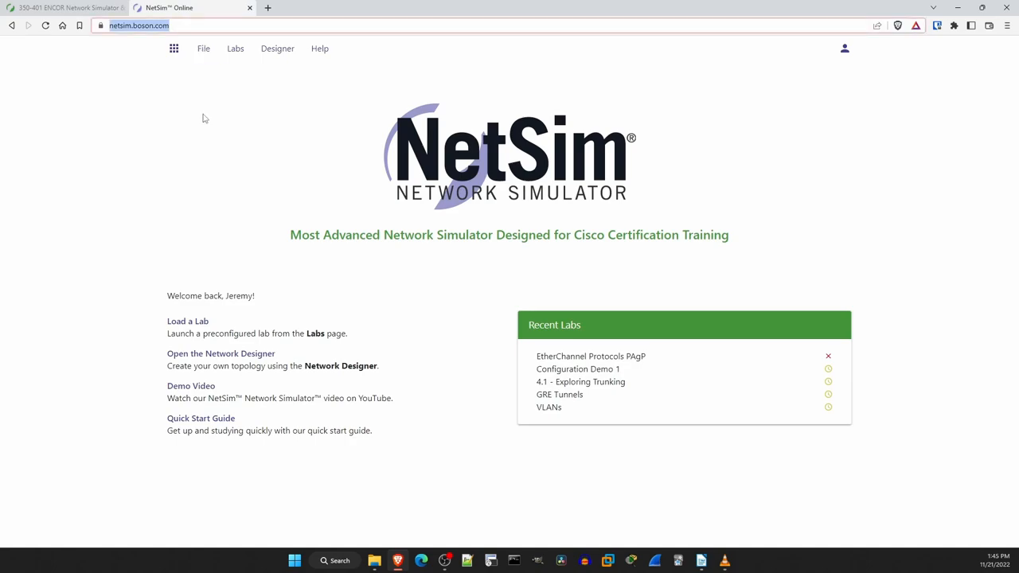
mouse_move(242, 181)
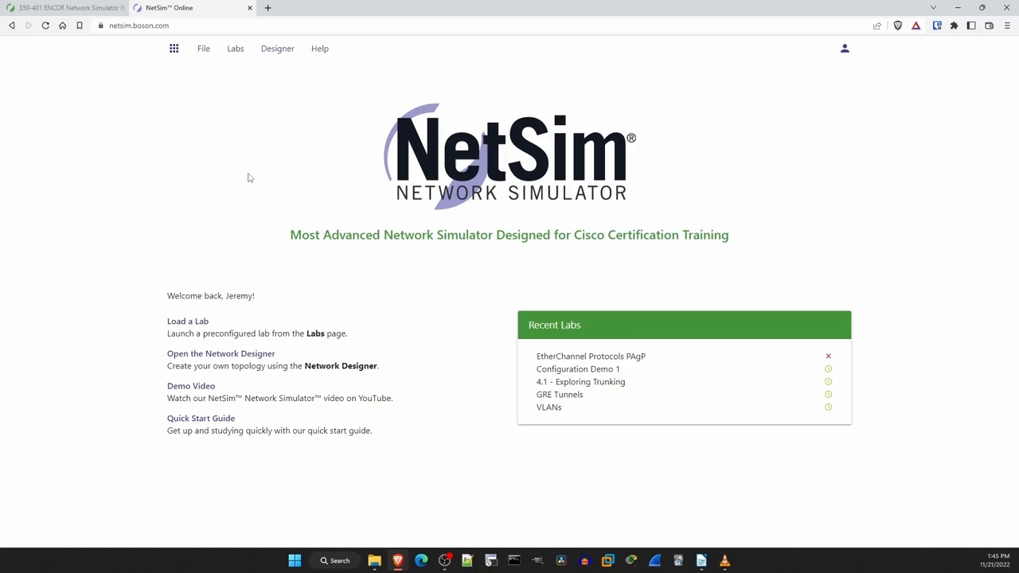
click(319, 48)
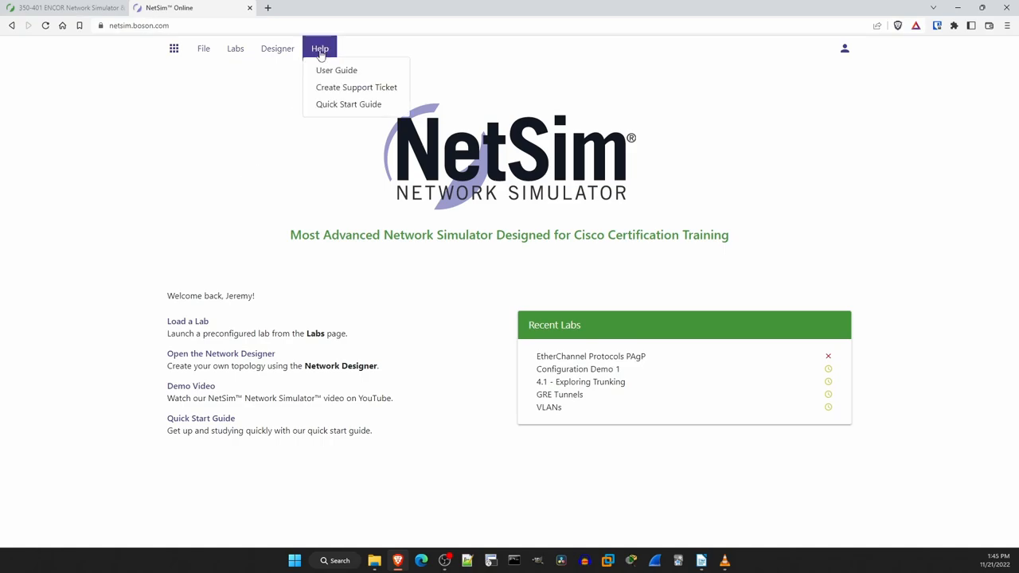
click(336, 70)
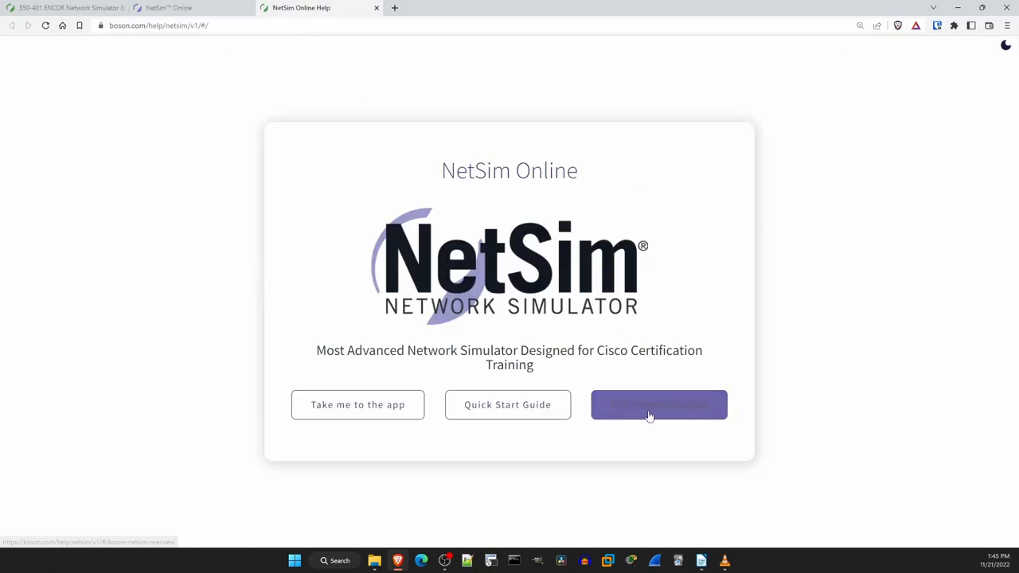
Enter the user manual and review the Getting Started system requirements
click(659, 405)
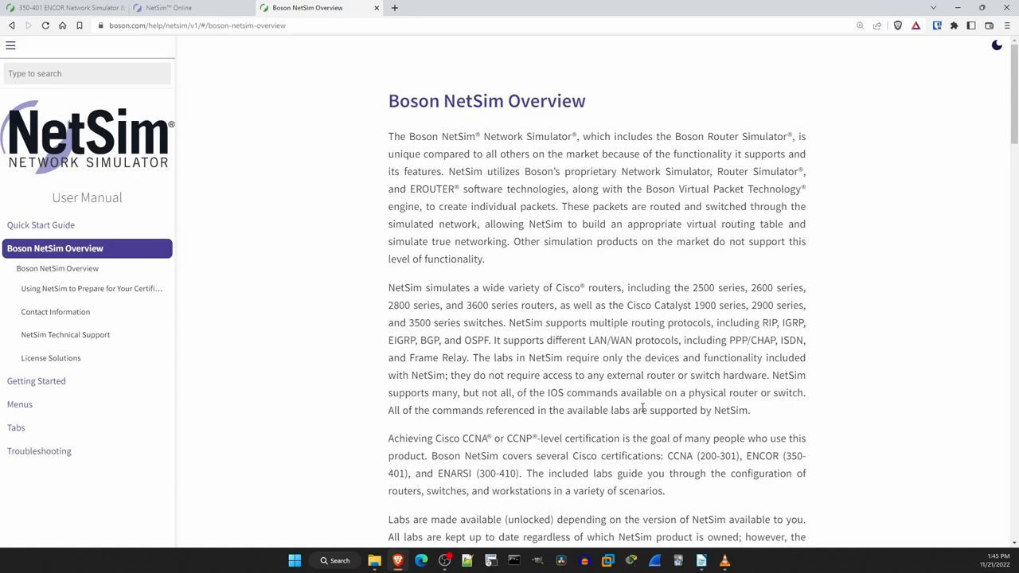
mouse_move(354, 255)
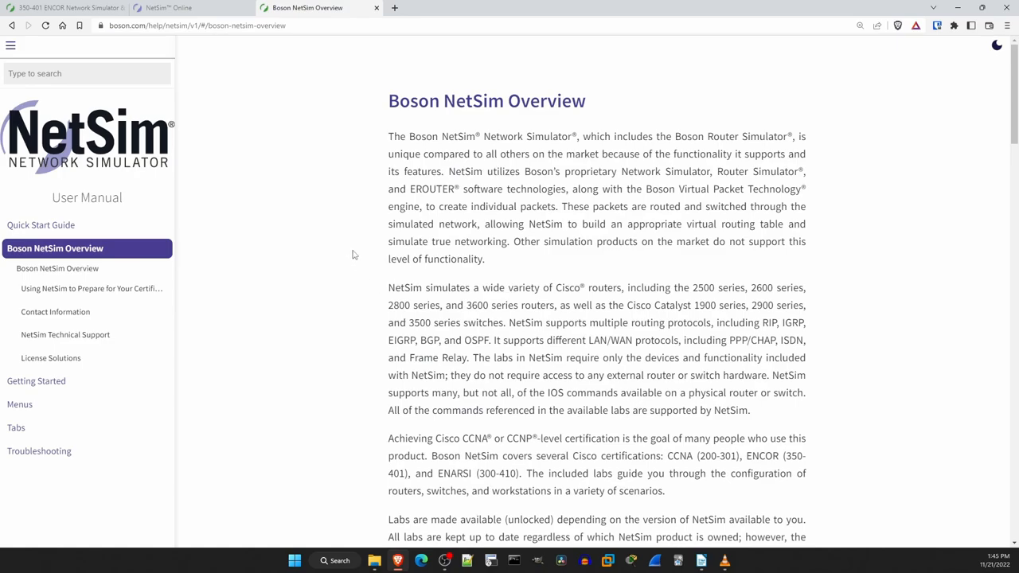
mouse_move(302, 239)
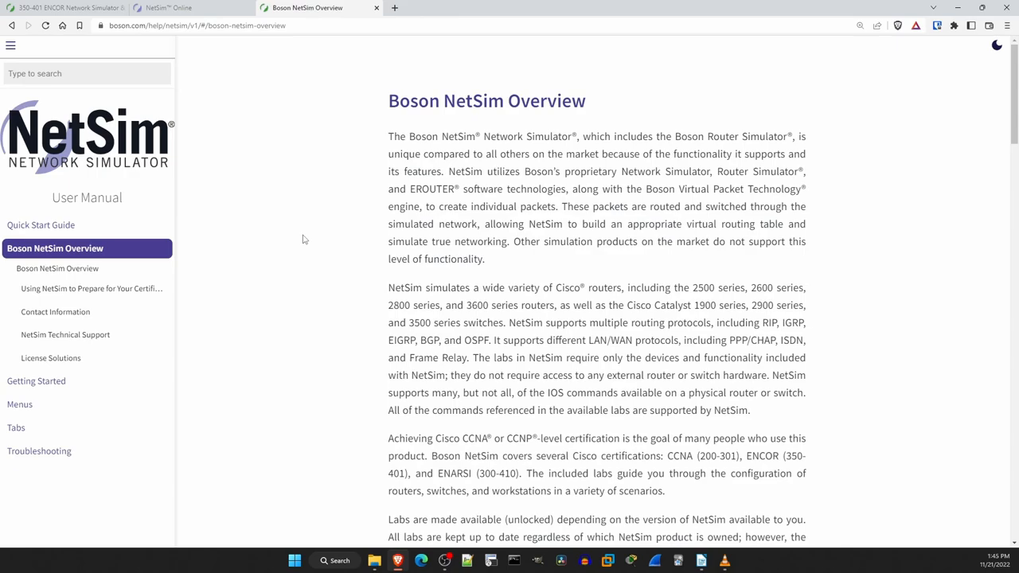
mouse_move(35, 380)
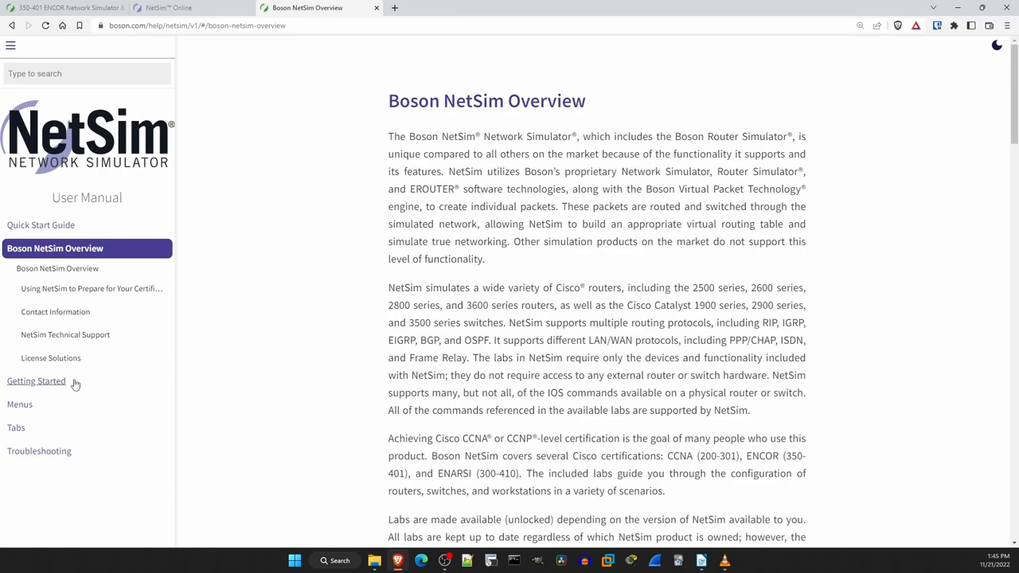
click(35, 380)
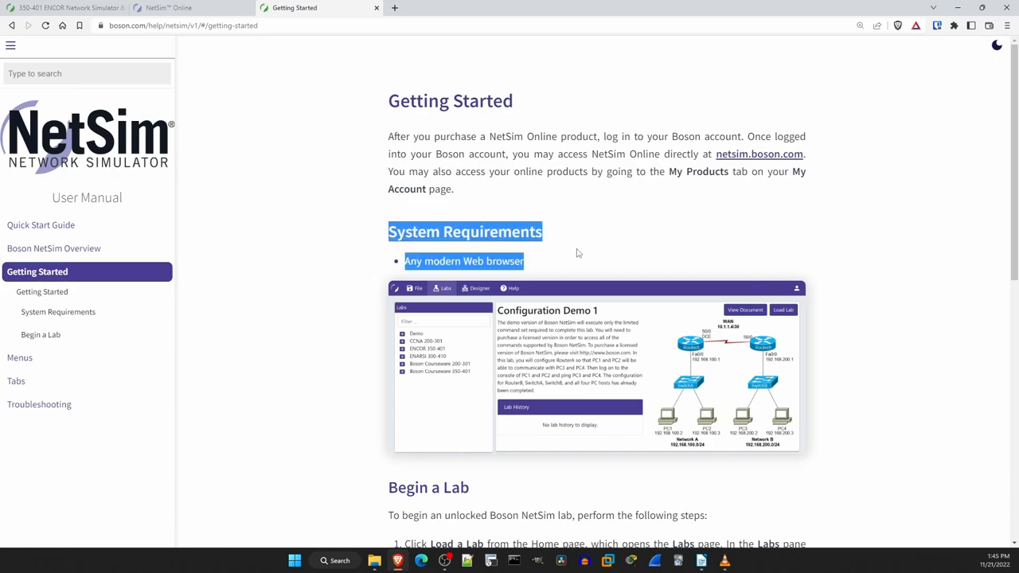
mouse_move(318, 237)
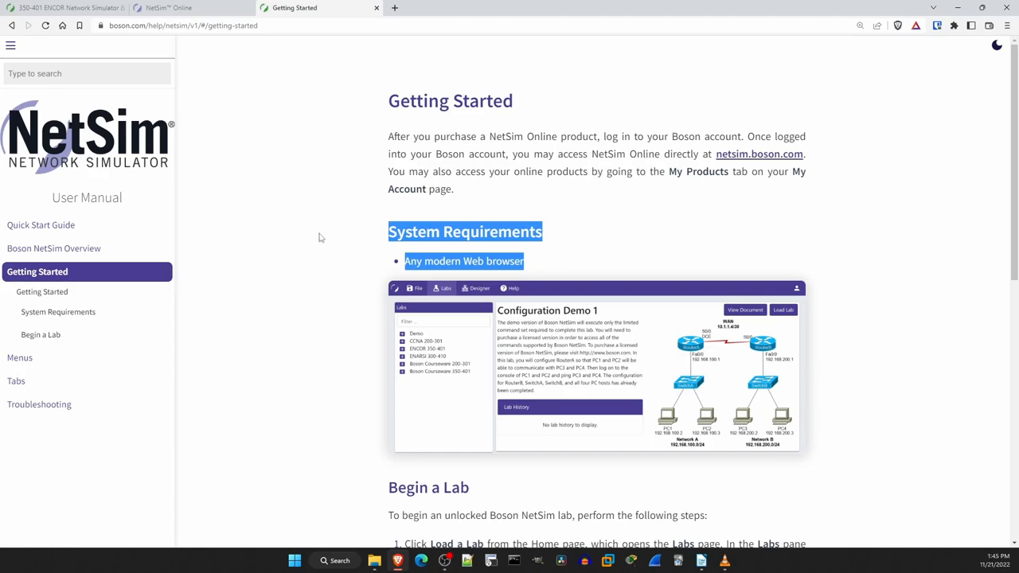
scroll(down, 3)
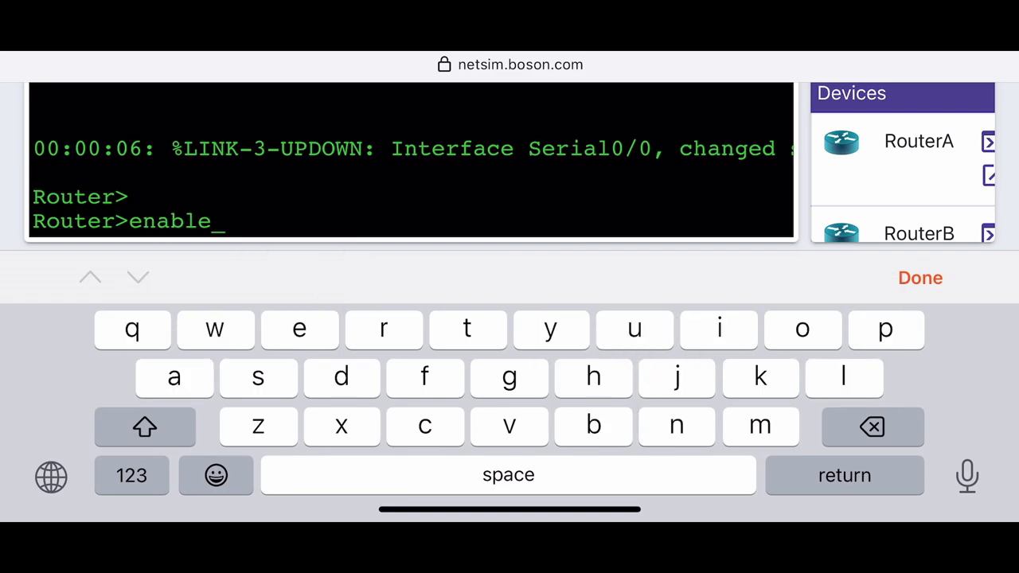
text(c)
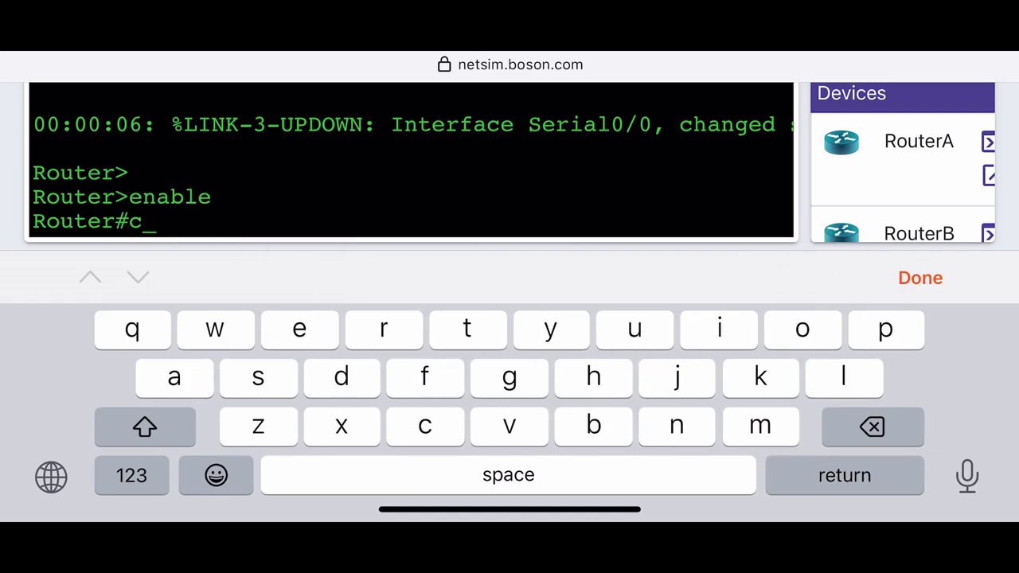
text(onf t)
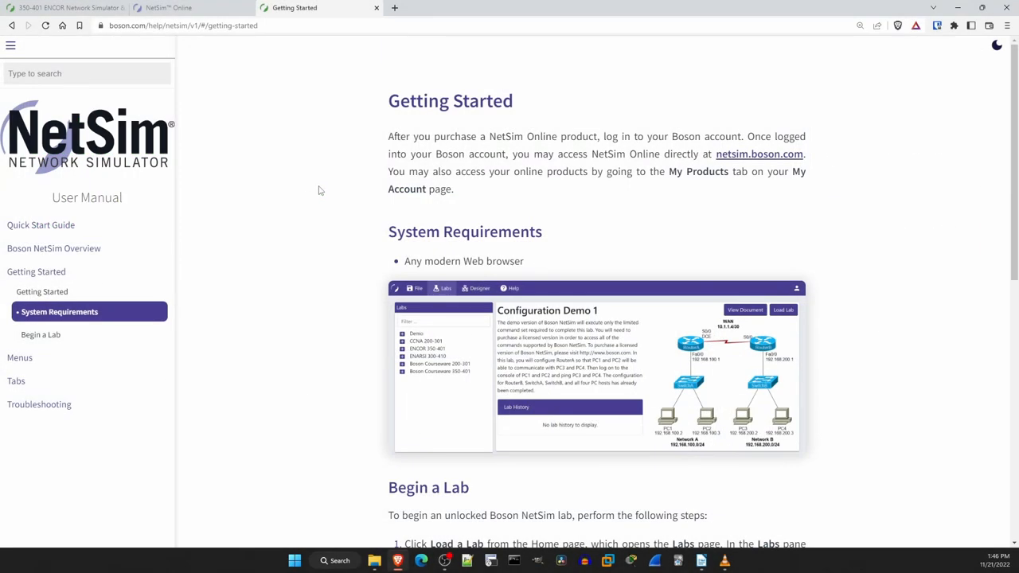
Return to NetSim Online and open the Labs page of preconfigured labs
click(191, 6)
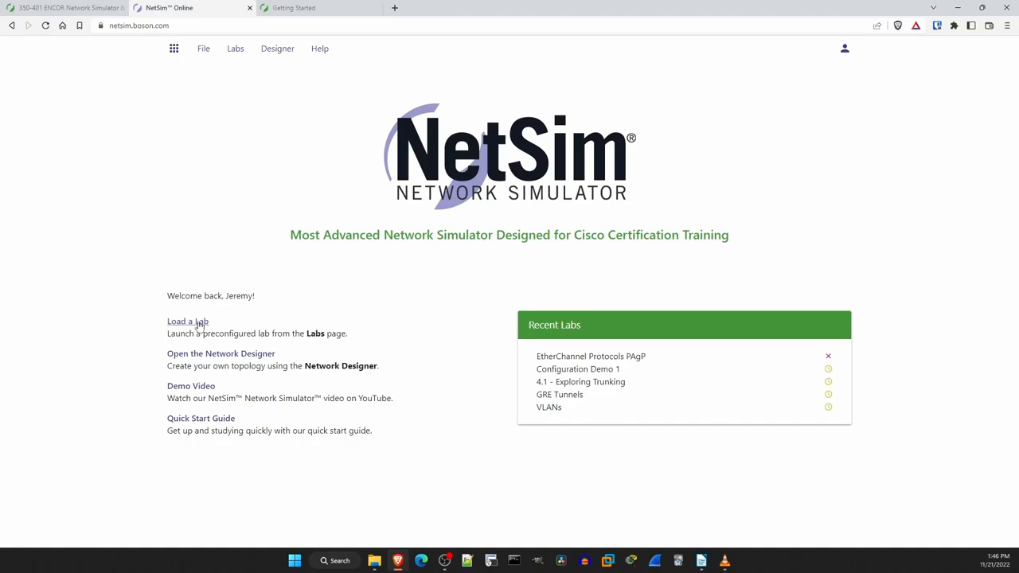
click(188, 322)
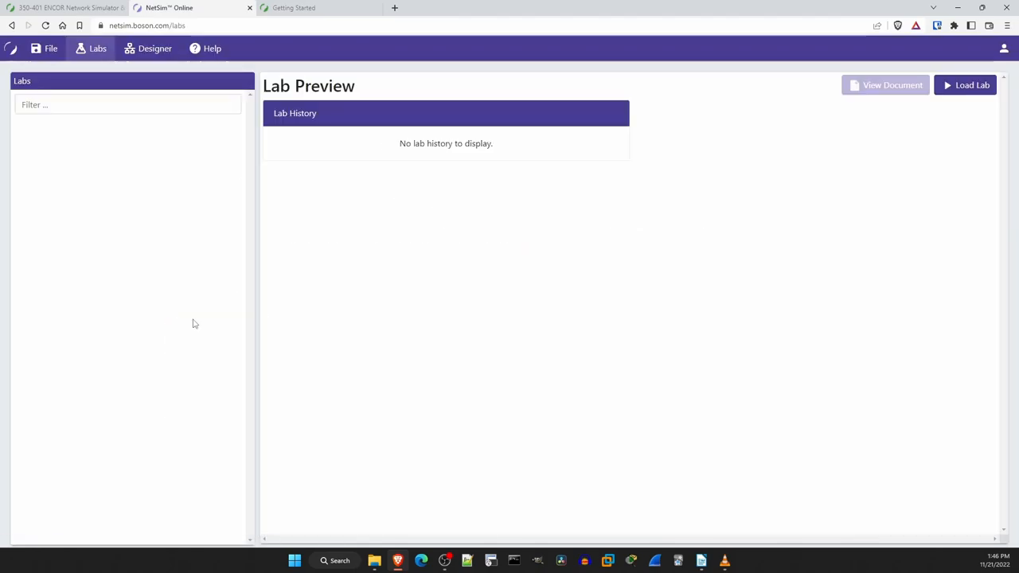
Browse the Labs tree, peeking into the Demo category and collapsing it again
click(93, 151)
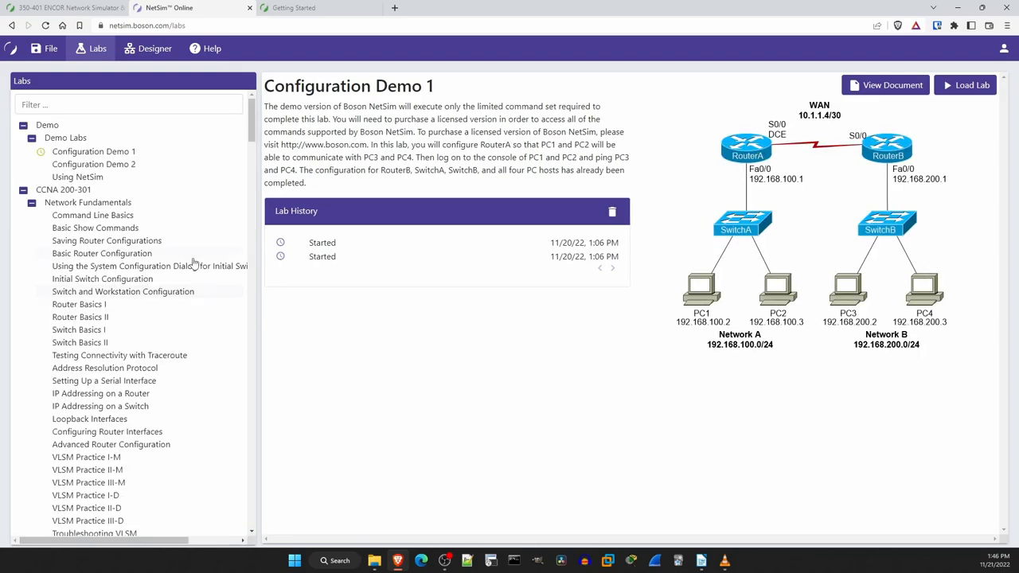
click(22, 124)
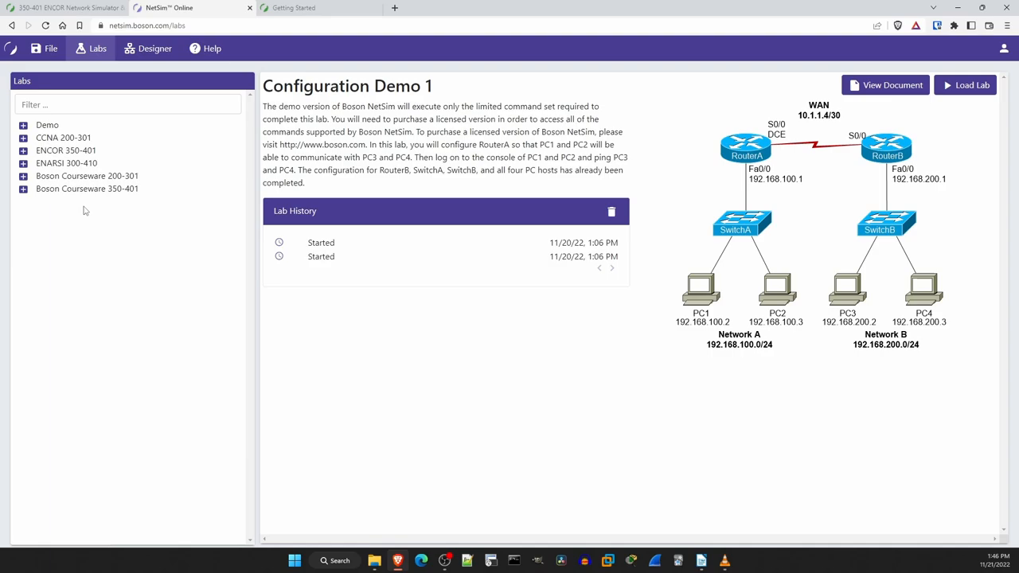
click(22, 124)
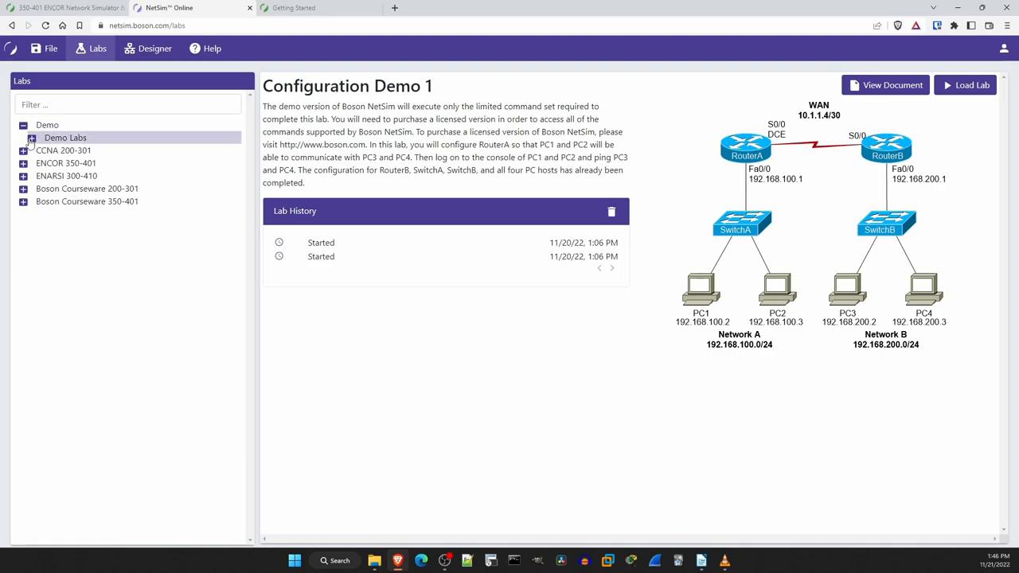
click(31, 137)
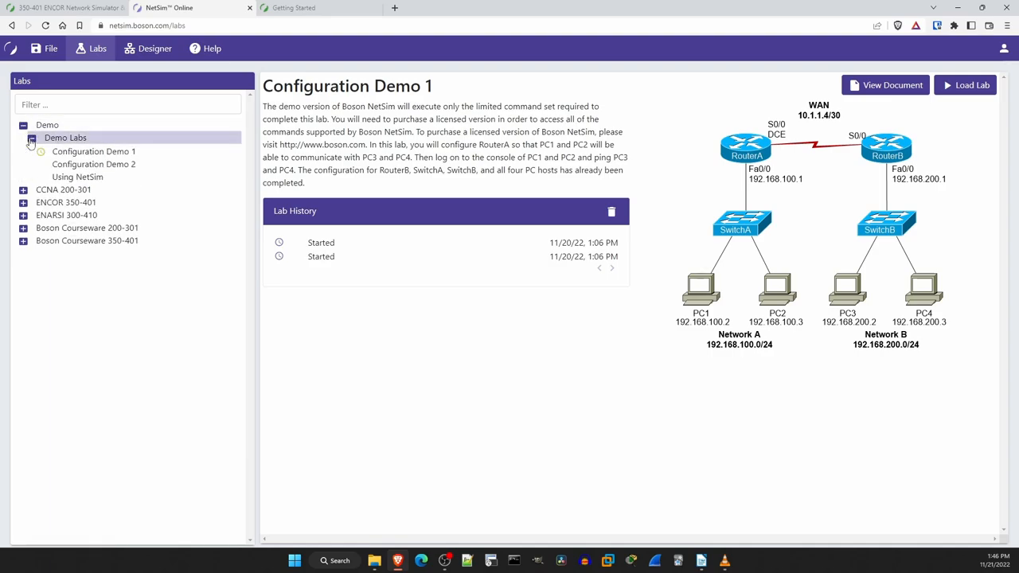
click(32, 137)
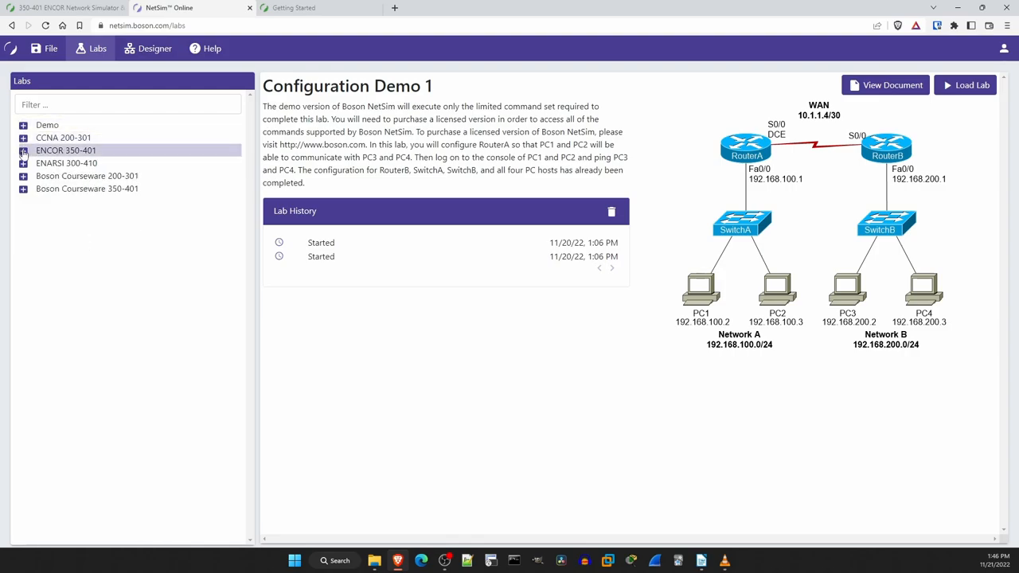
Expand ENCOR 350-401 > Infrastructure and preview the EtherChannel Protocols PAgP lab
click(22, 149)
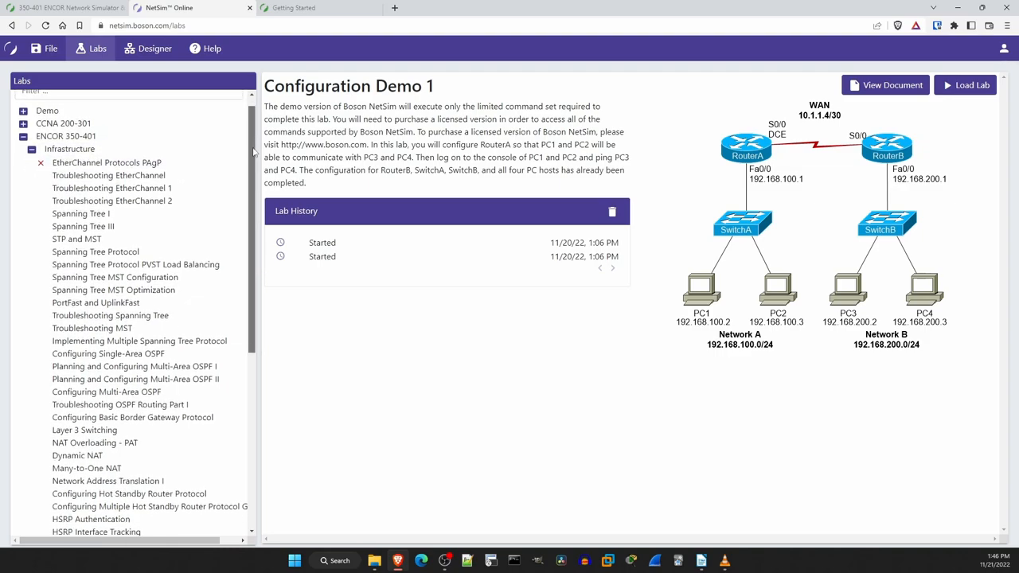
scroll(down, 3)
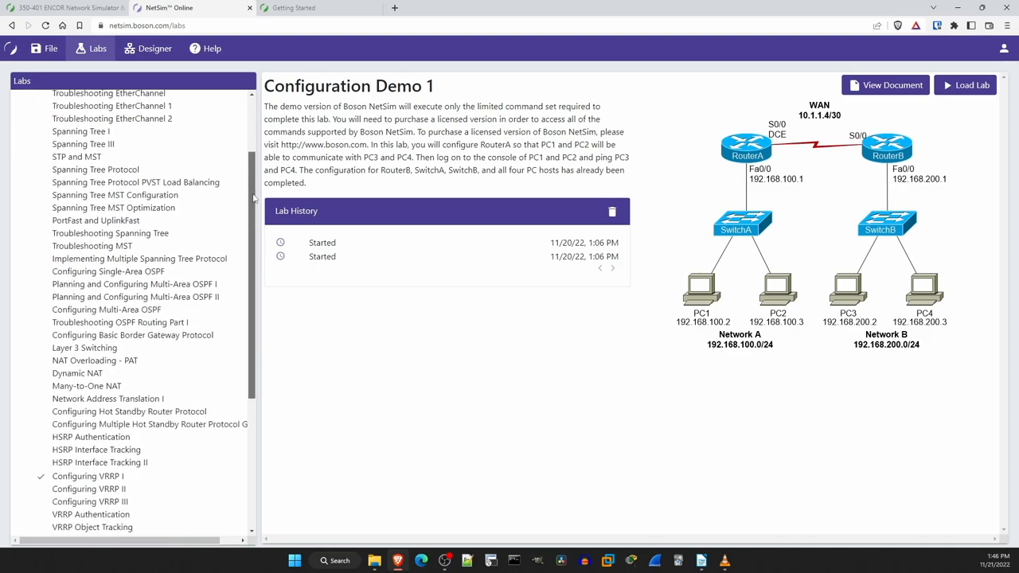
scroll(down, 3)
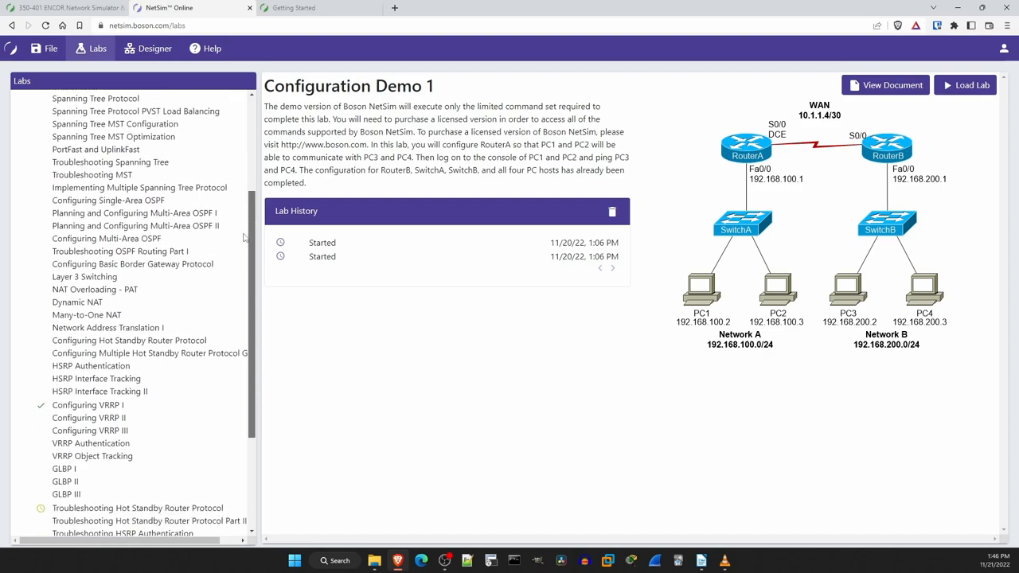
scroll(down, 3)
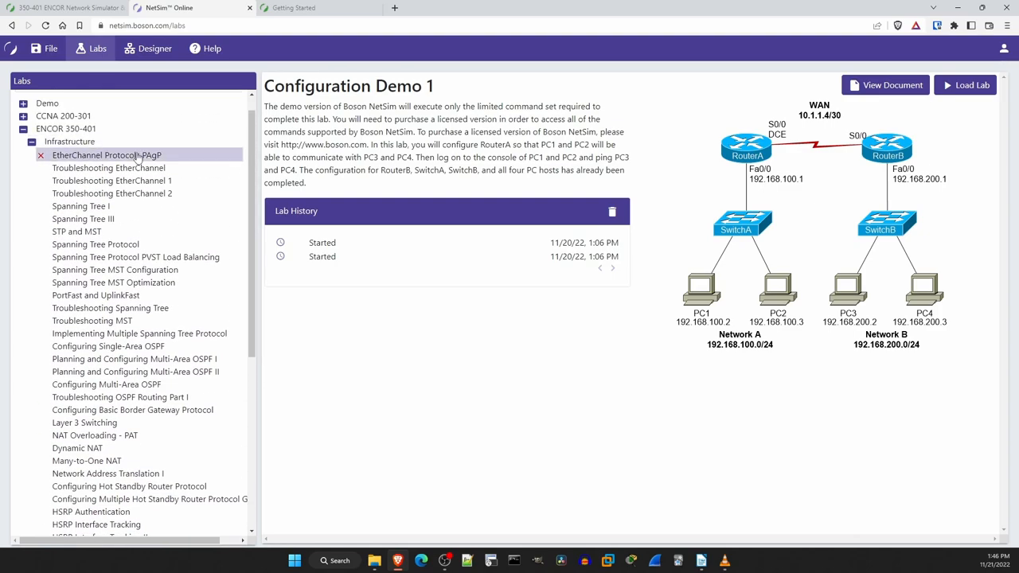
click(105, 154)
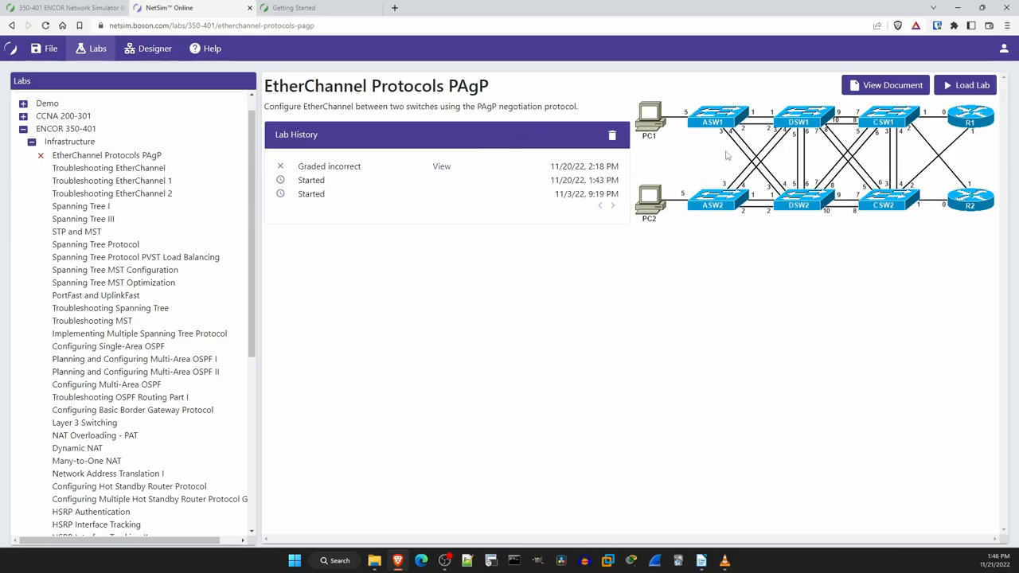
mouse_move(809, 152)
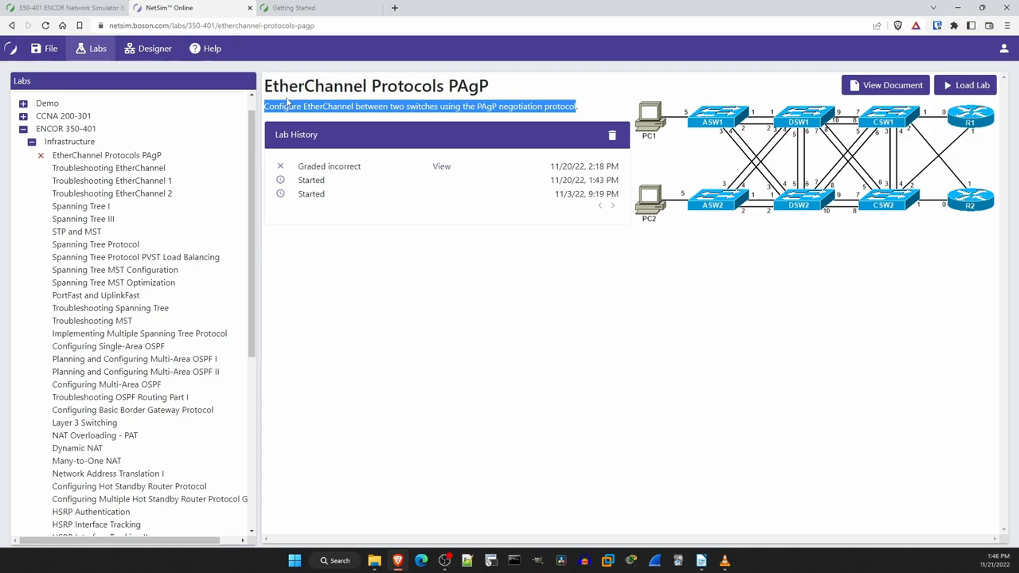
click(563, 109)
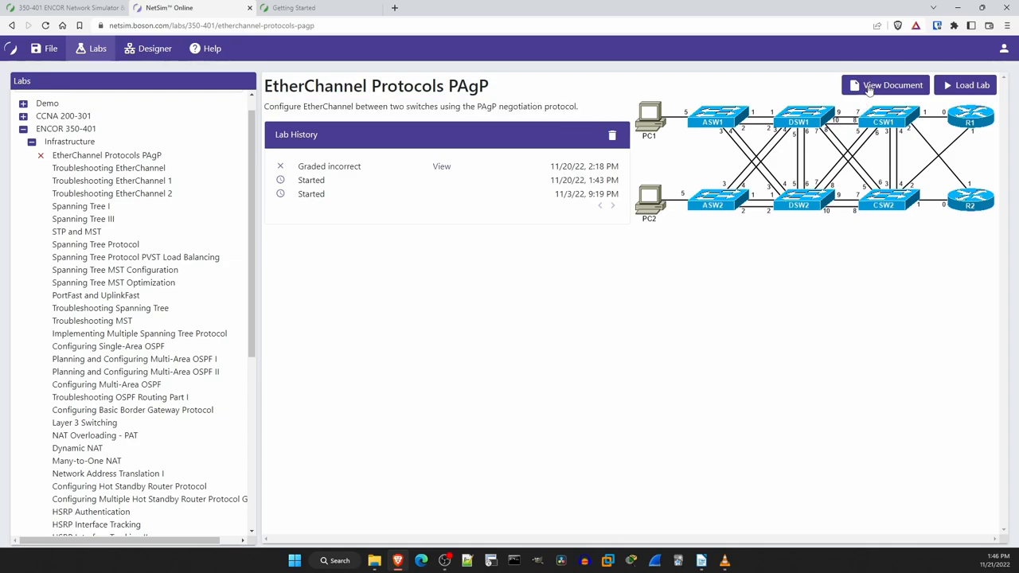
click(885, 86)
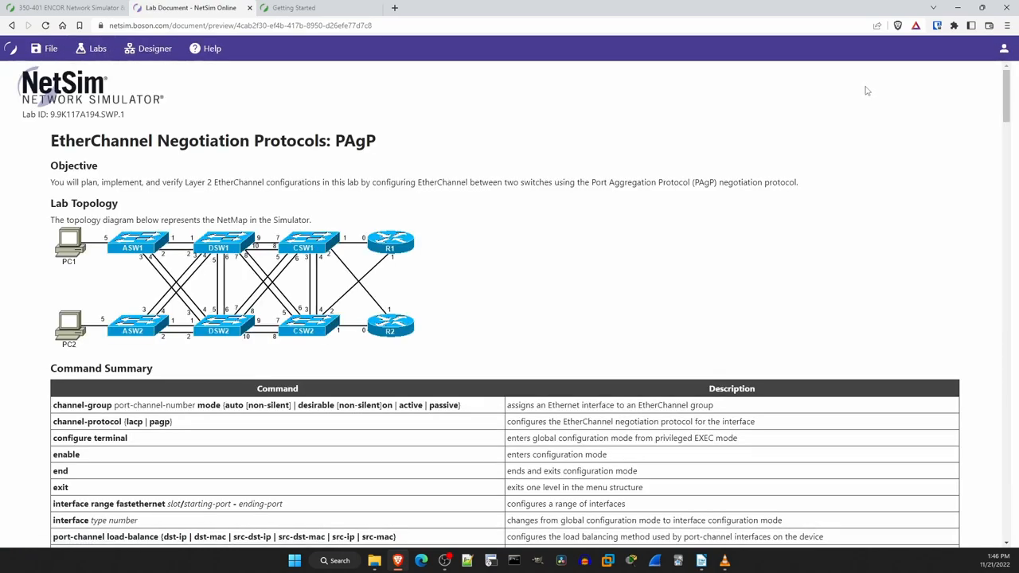
scroll(down, 3)
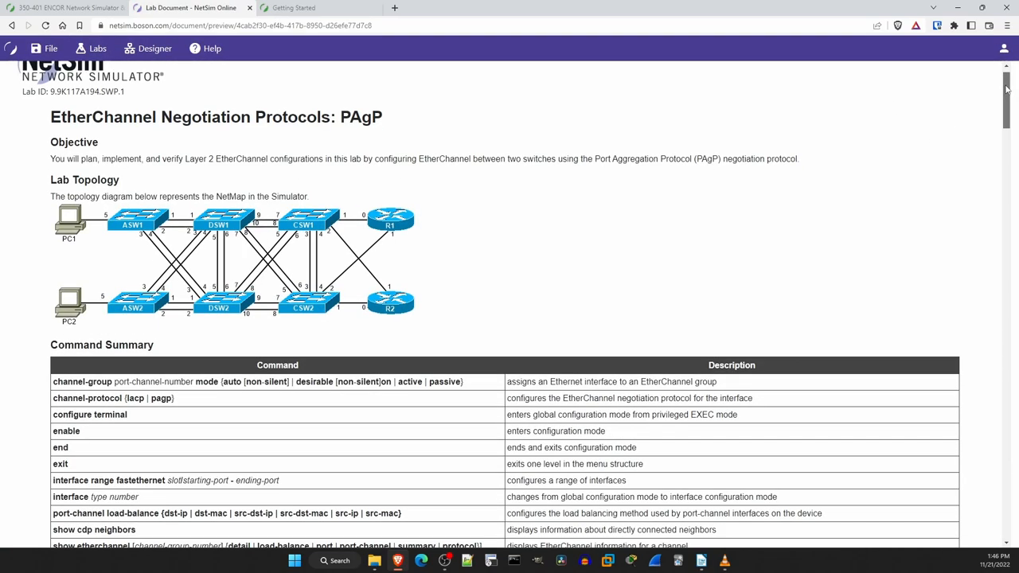
scroll(down, 3)
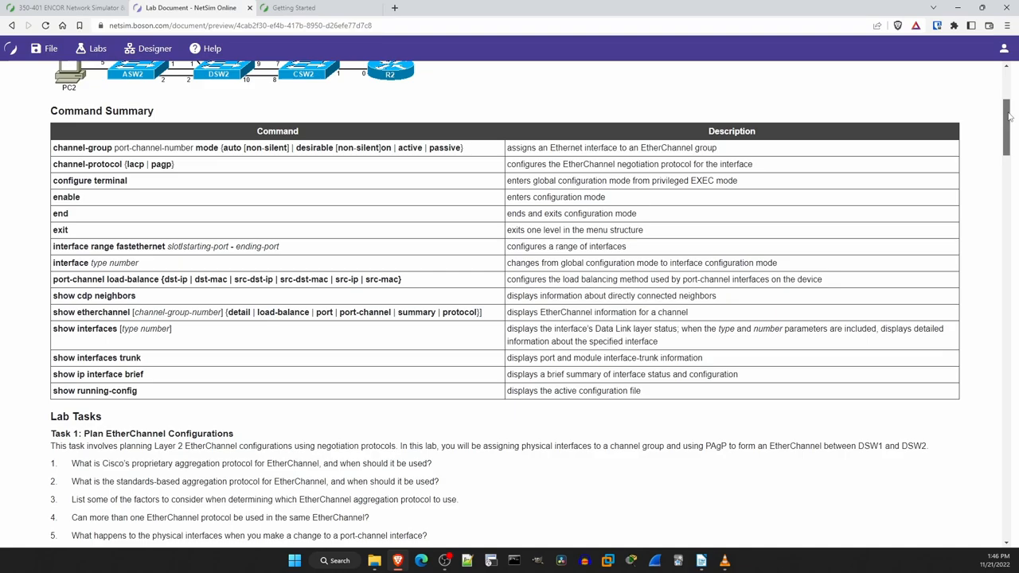
scroll(down, 3)
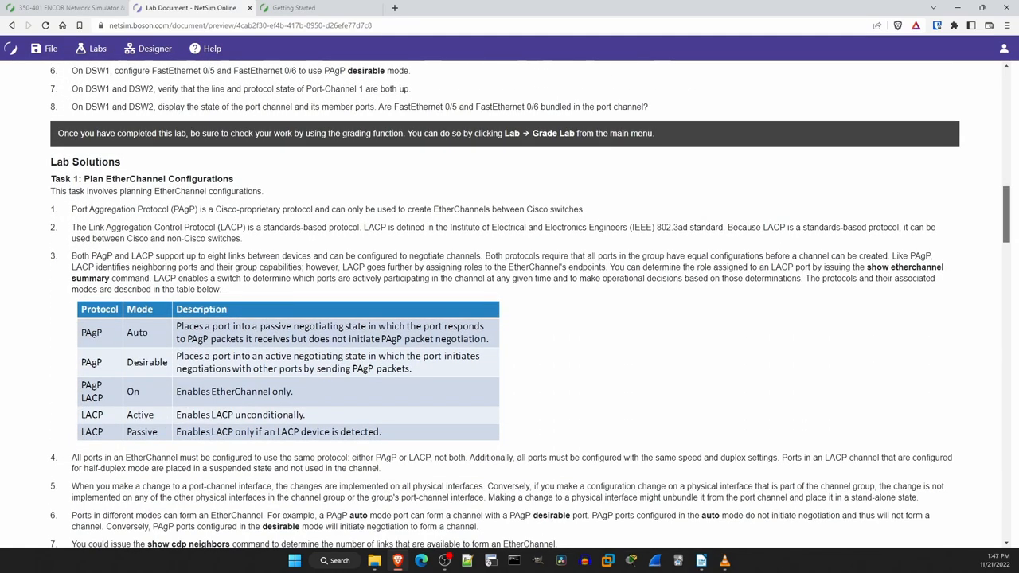
scroll(down, 3)
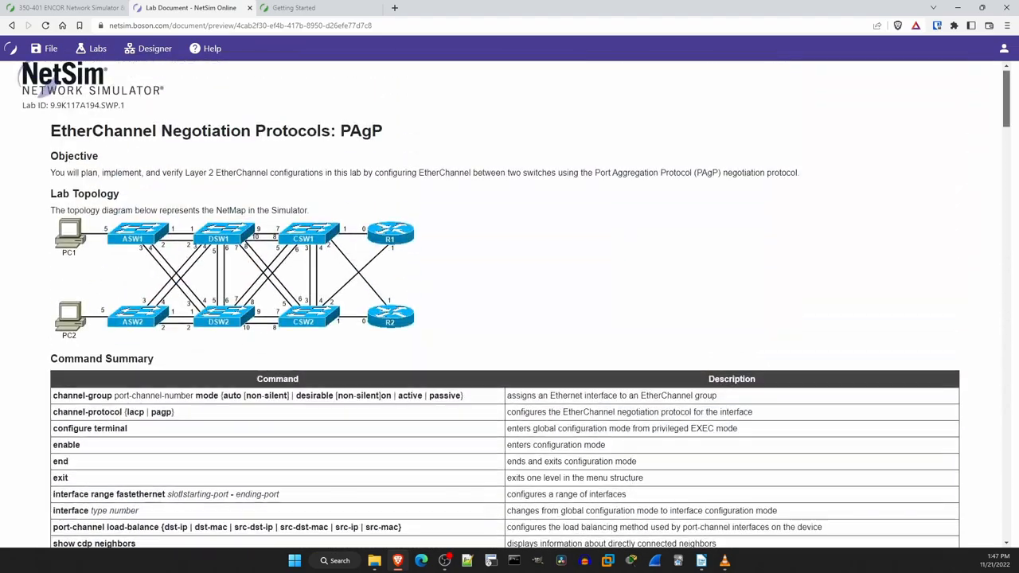
click(99, 48)
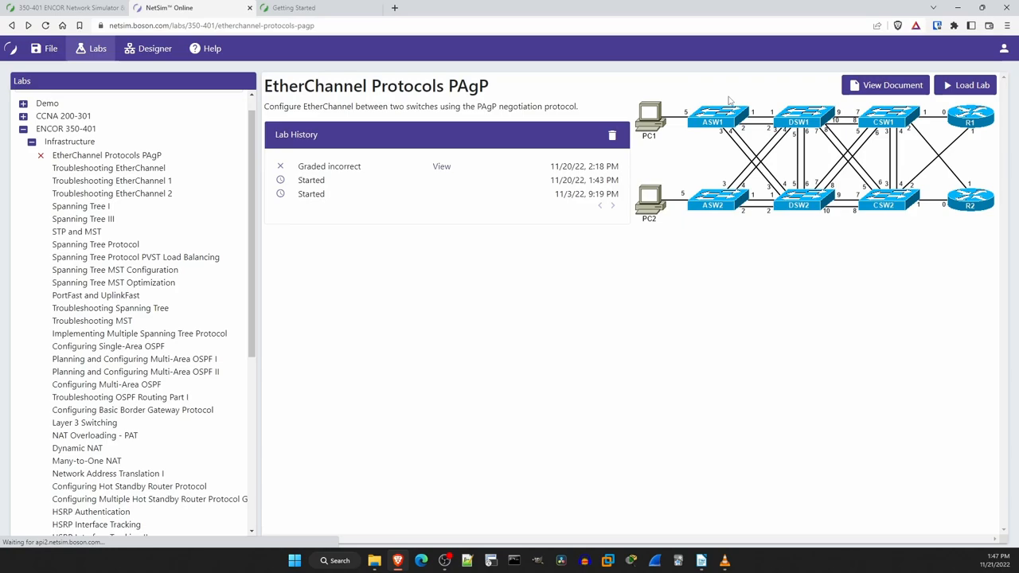
Load the EtherChannel Protocols PAgP lab and continue into it once loading finishes
click(965, 86)
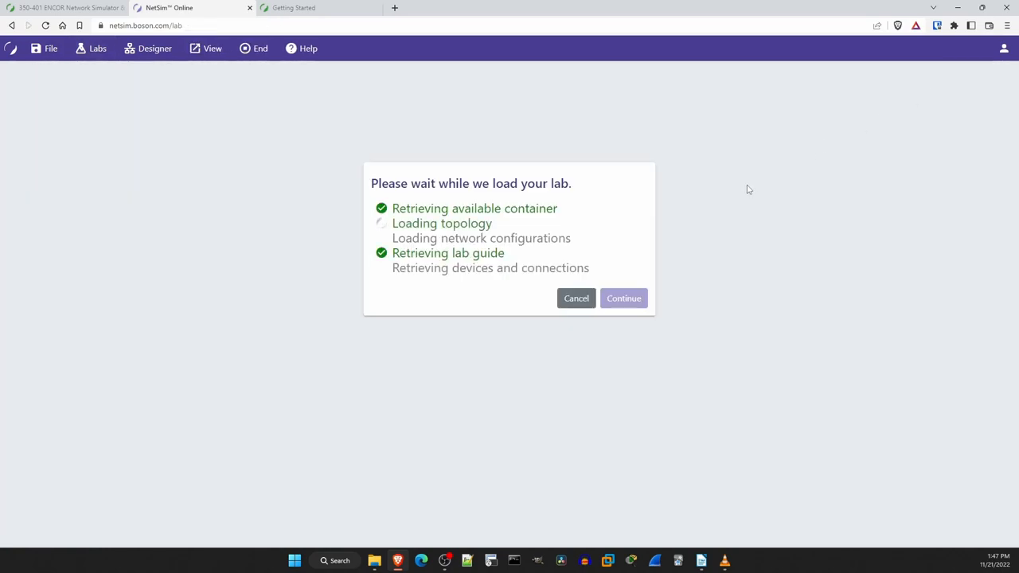
mouse_move(892, 212)
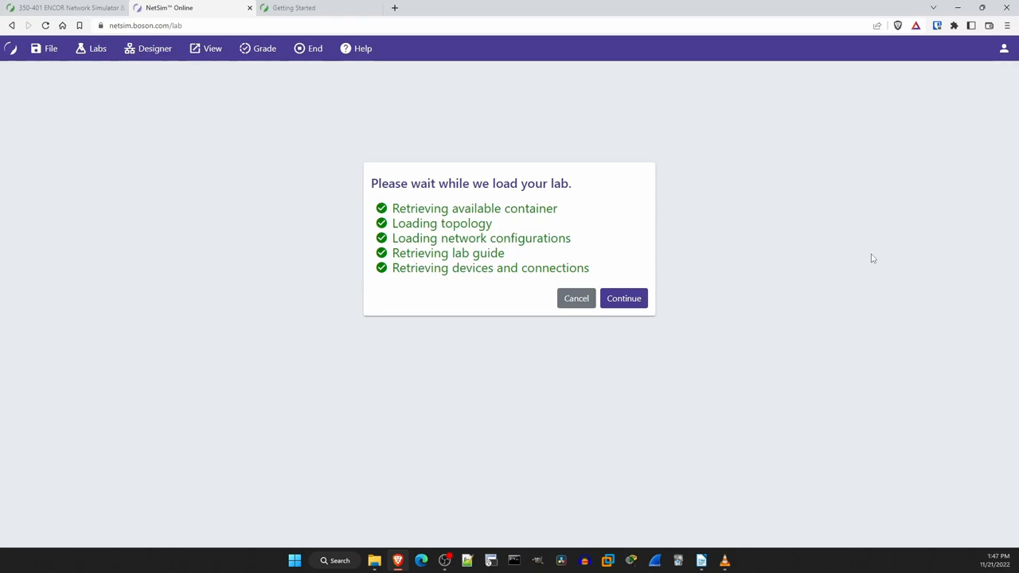
mouse_move(694, 271)
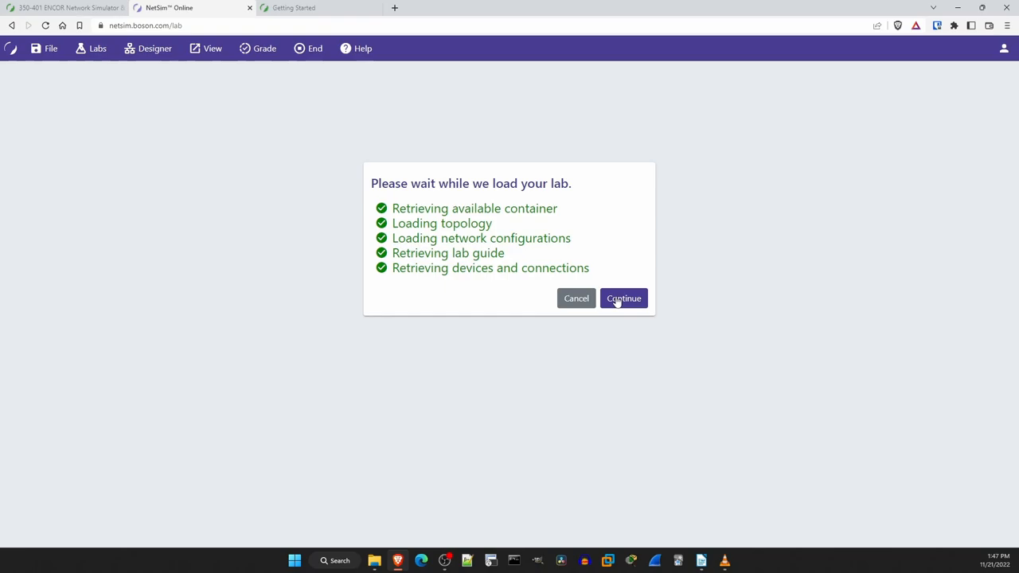
click(625, 298)
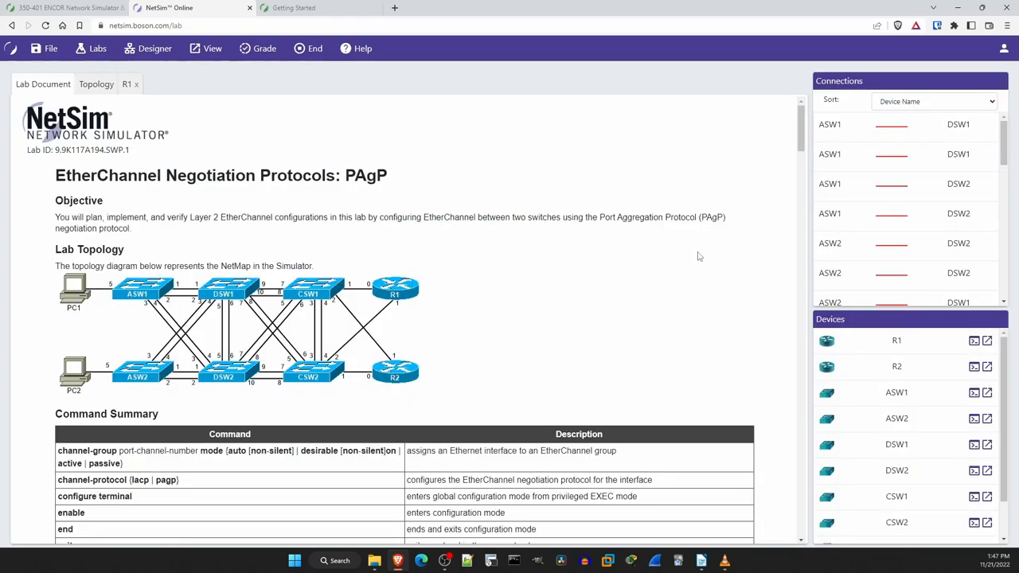
In Preferences, raise the console font size from 14 to 18 and review document appearance settings
scroll(down, 3)
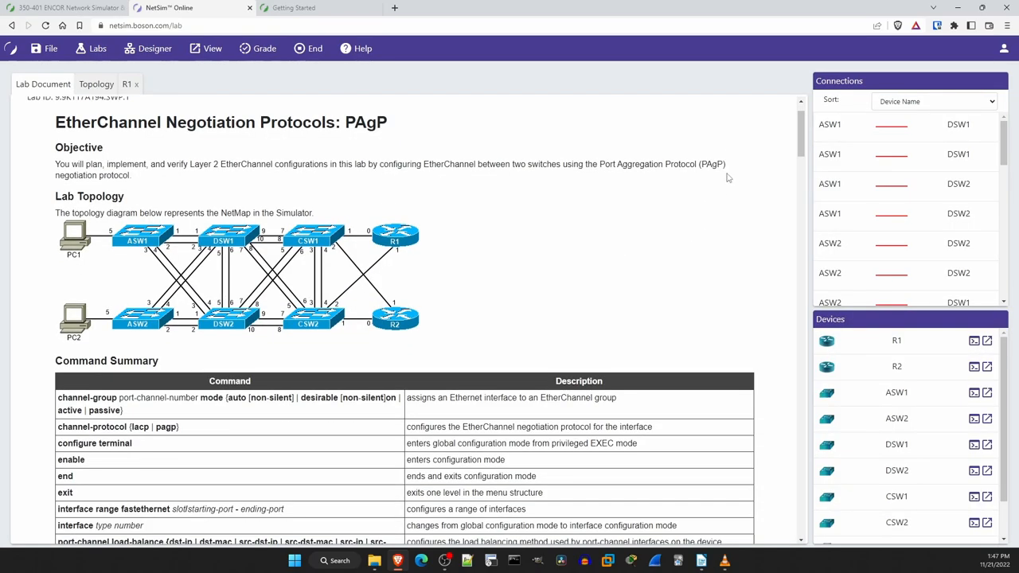
mouse_move(965, 58)
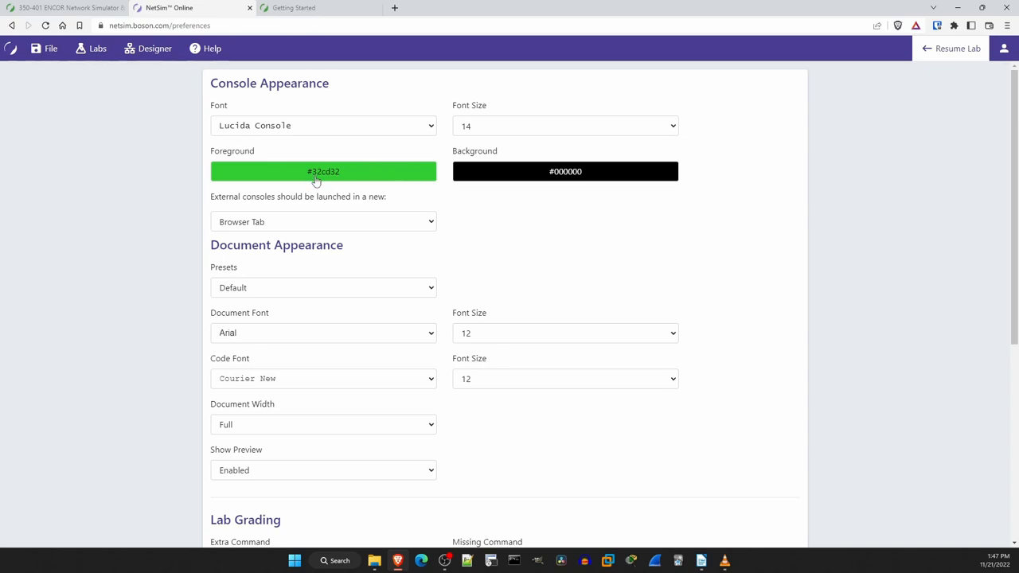
click(322, 172)
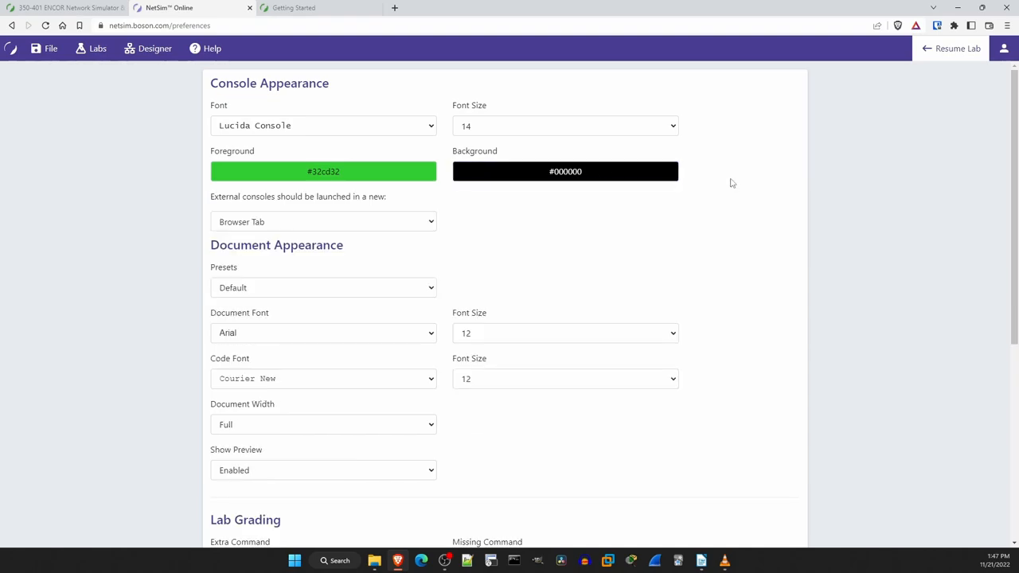
click(563, 124)
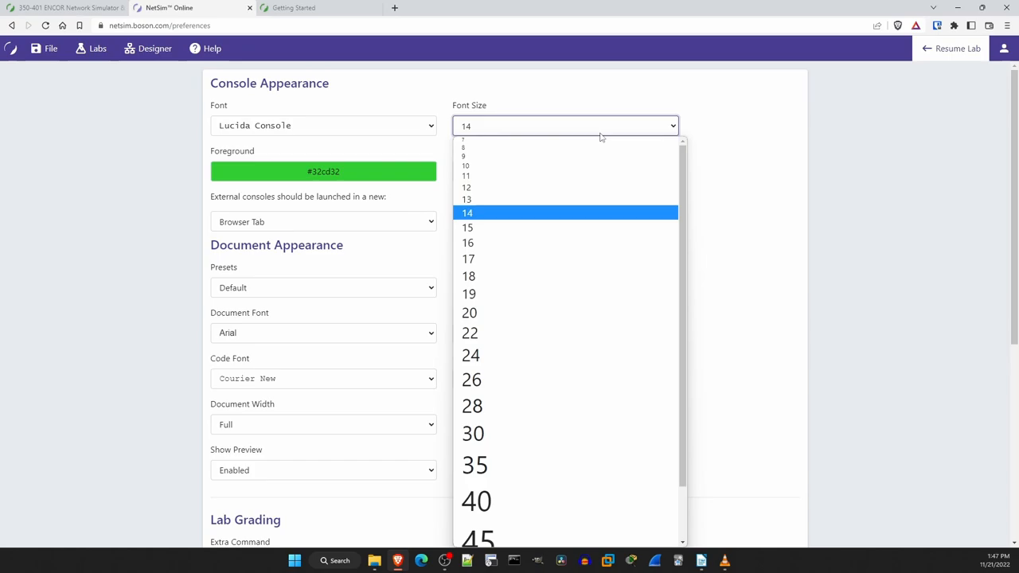
click(468, 277)
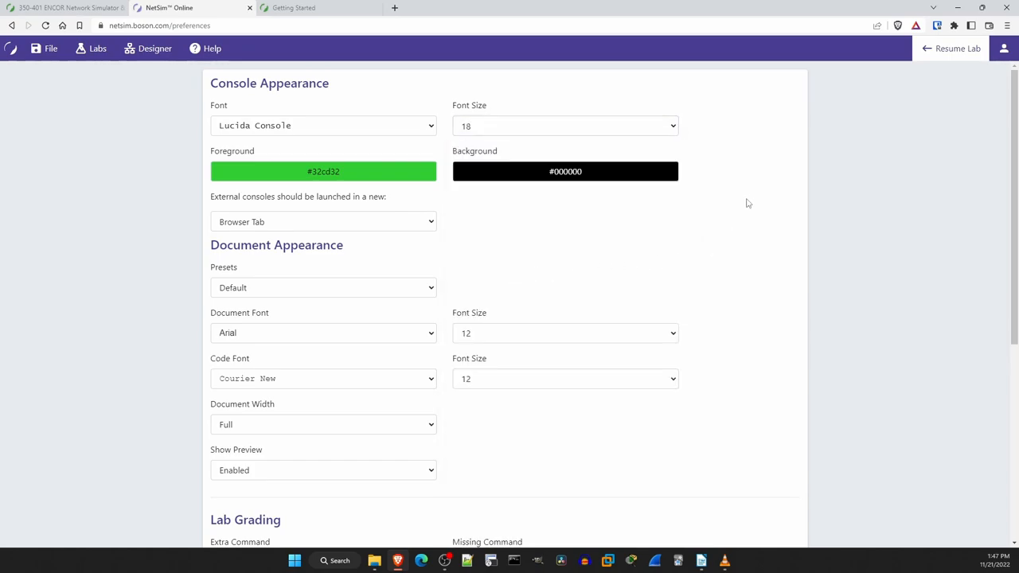
scroll(down, 3)
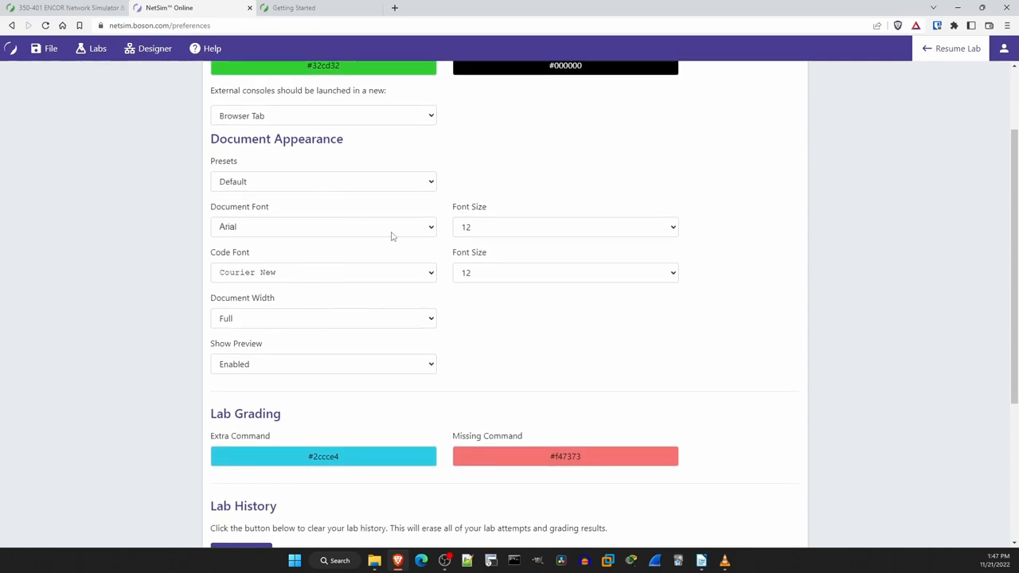
Set the View color scheme to Dark and resume the lab start page
scroll(down, 3)
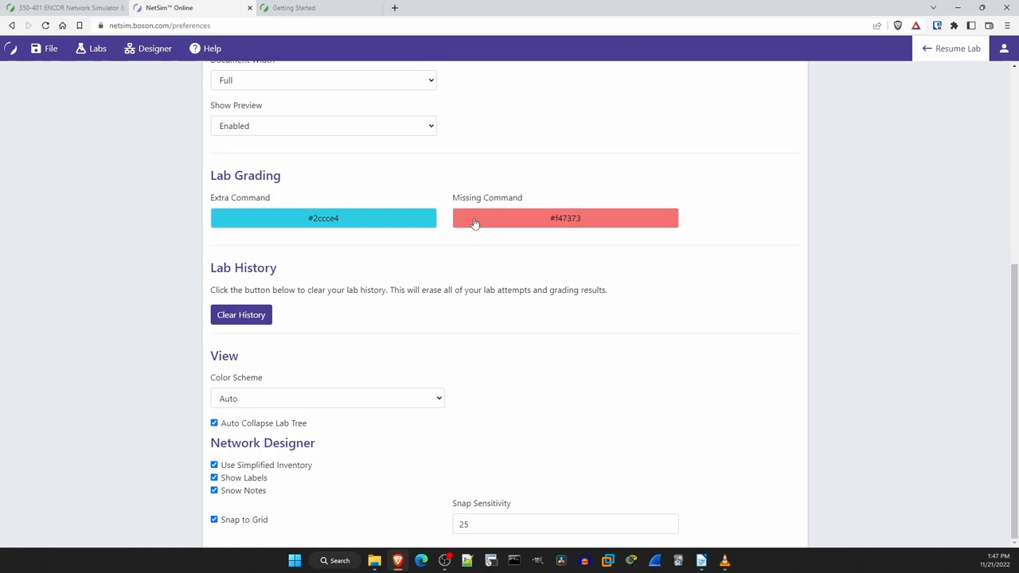
mouse_move(223, 382)
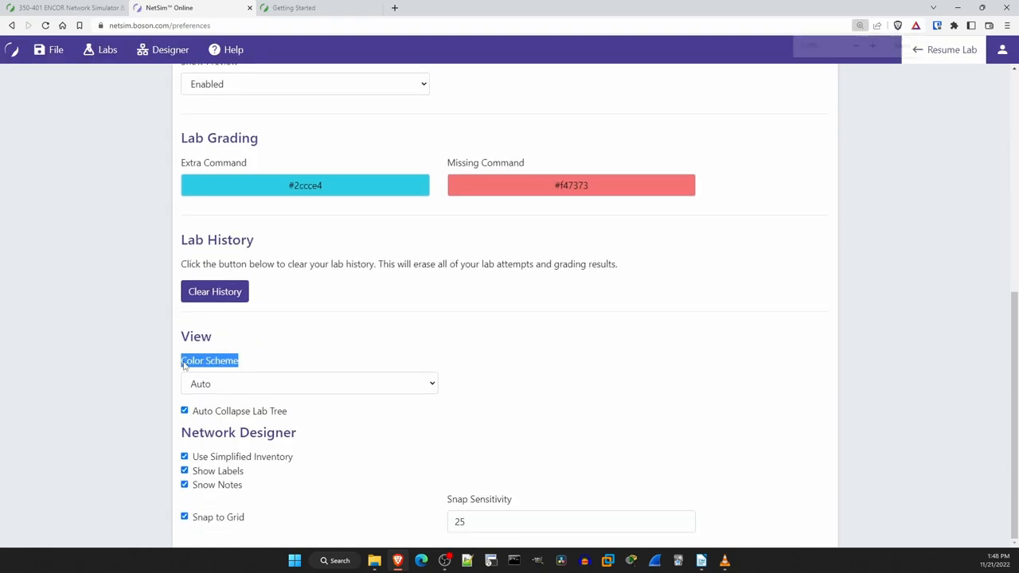
click(309, 383)
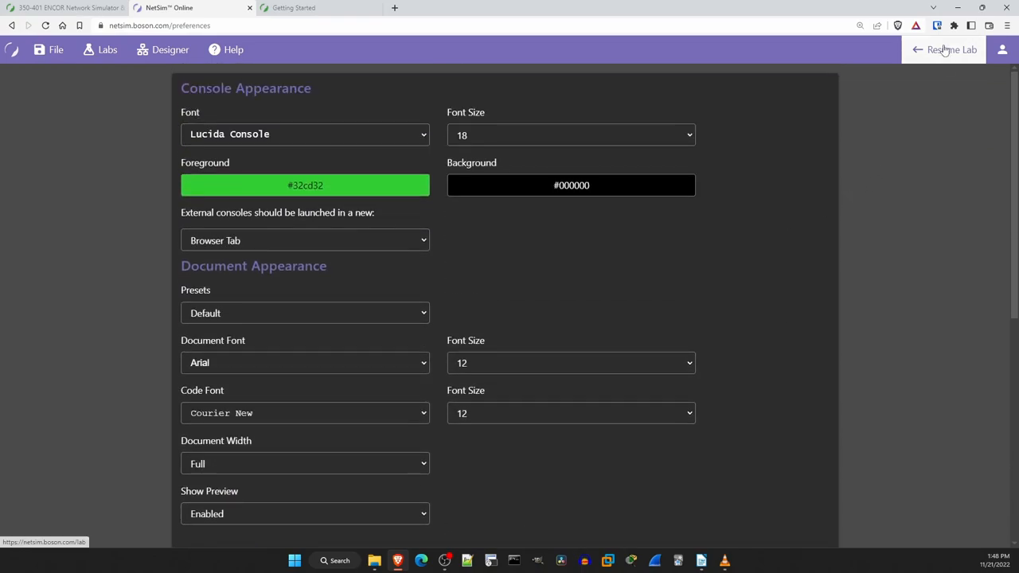
click(951, 49)
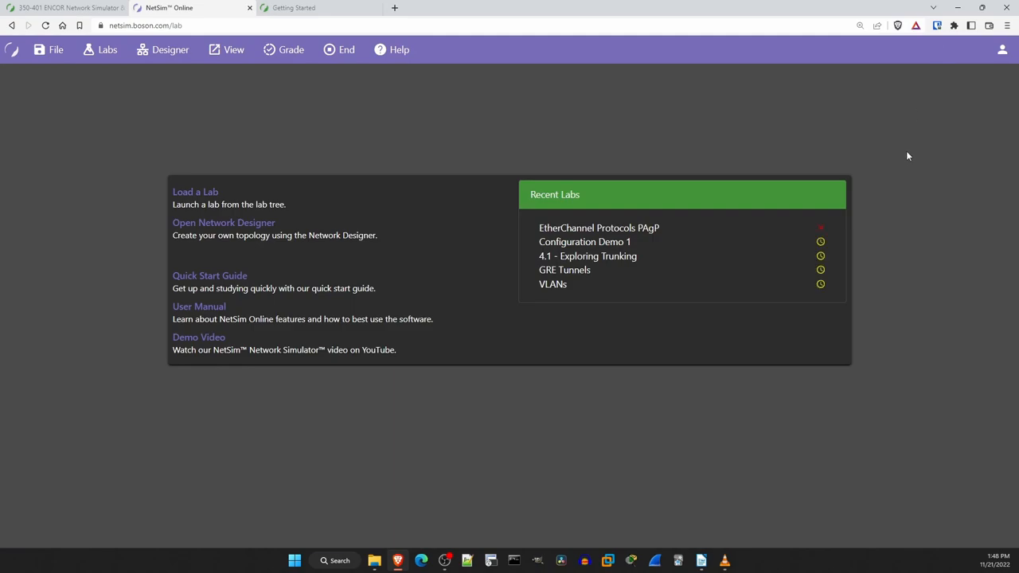
Reopen EtherChannel Protocols PAgP from Recent Labs, review Tasks 1-3 and the popped-out lab document
click(599, 228)
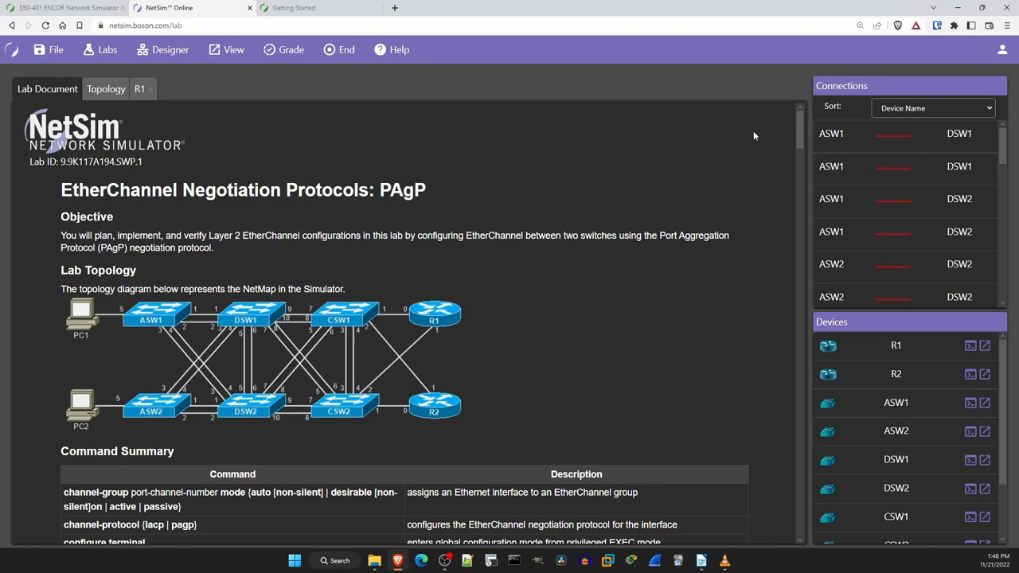
scroll(down, 3)
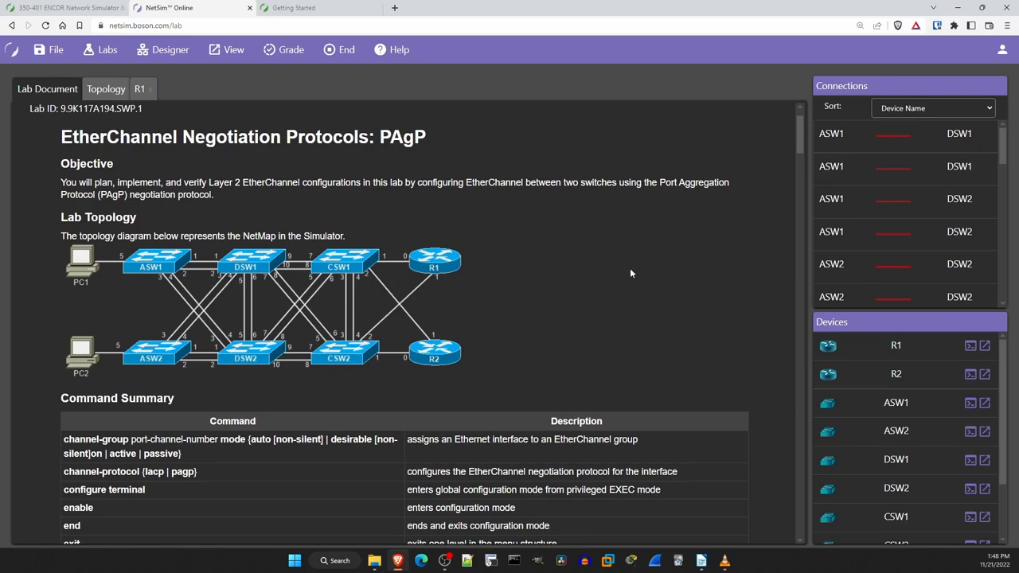
mouse_move(524, 220)
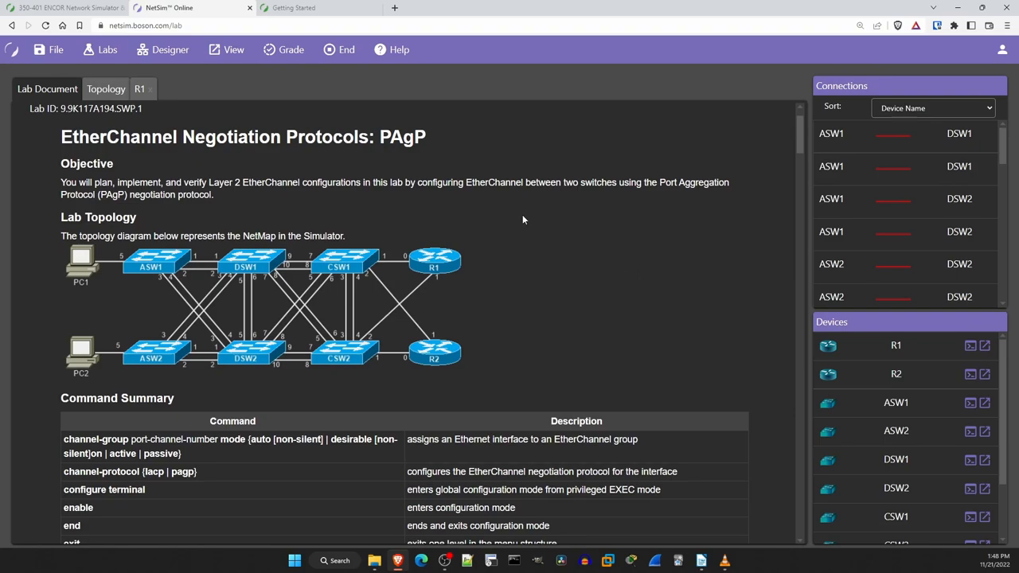
scroll(down, 3)
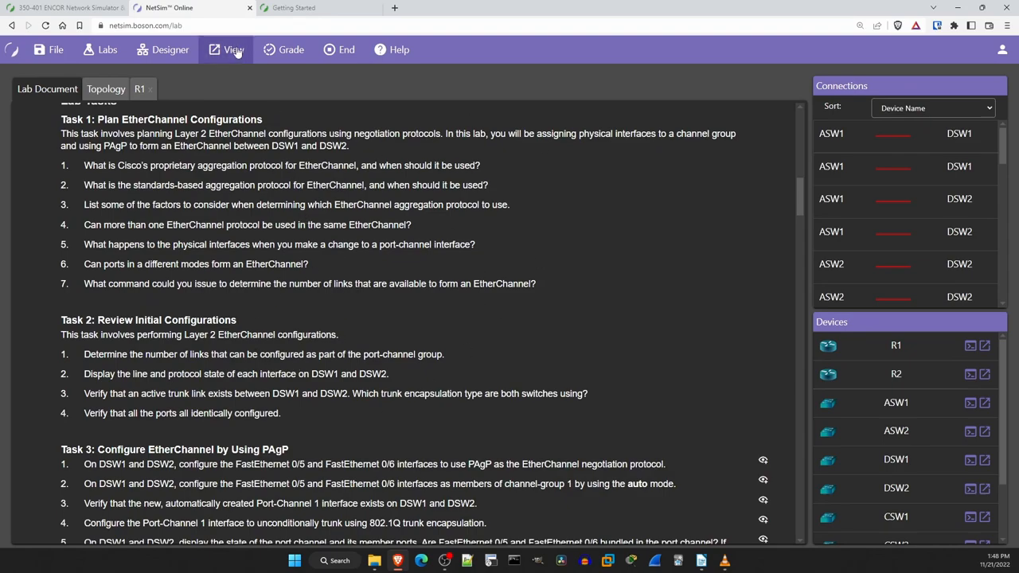
click(233, 49)
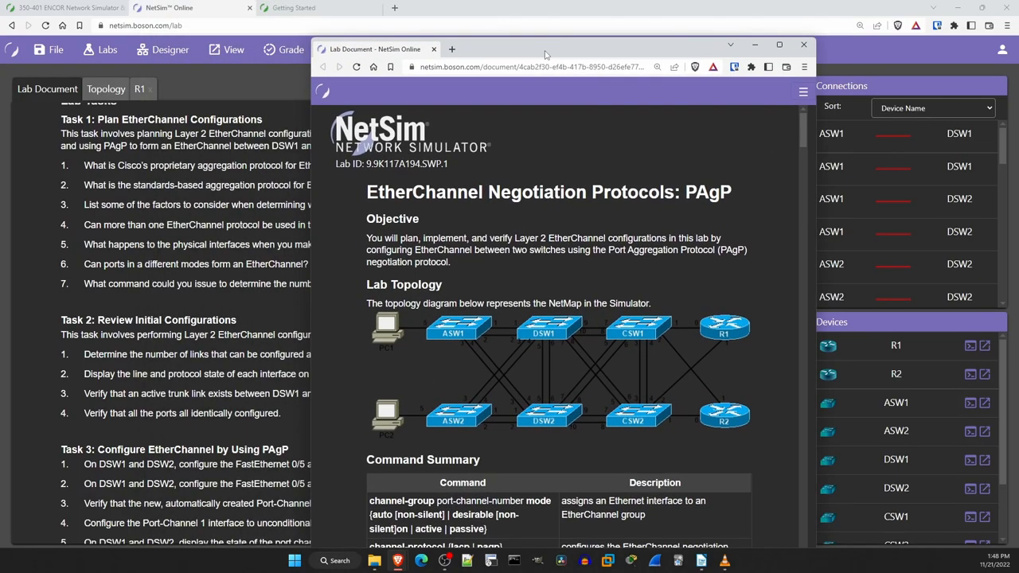
click(803, 45)
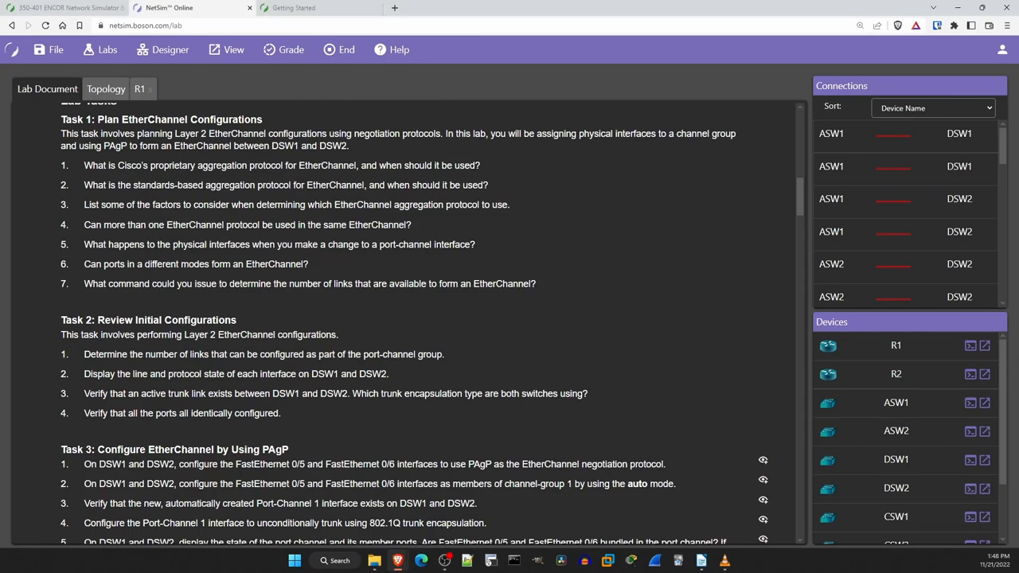
mouse_move(937, 338)
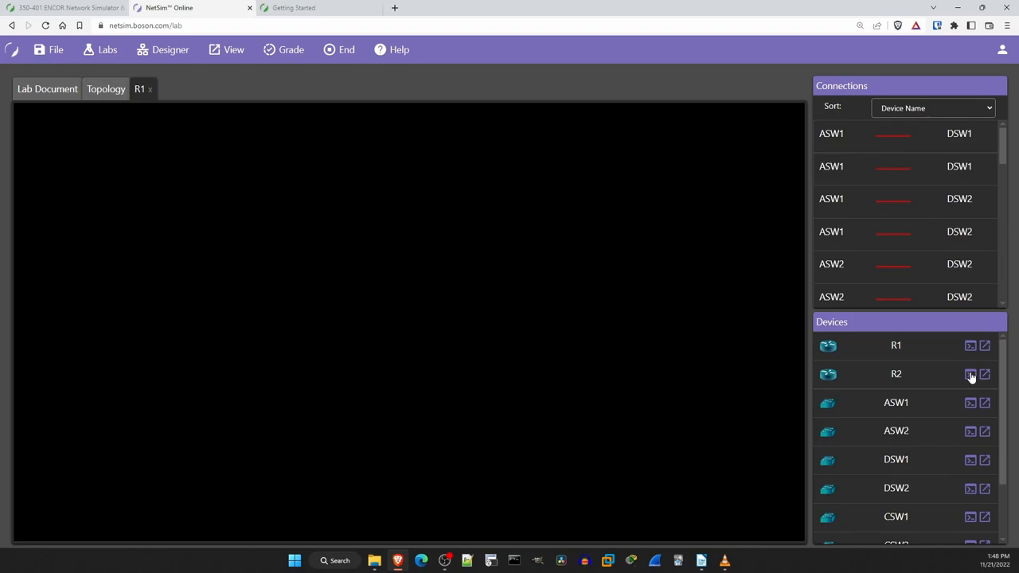
Open R1, R2 and ASW1 consoles, then run enable and show ip int on R1
click(972, 344)
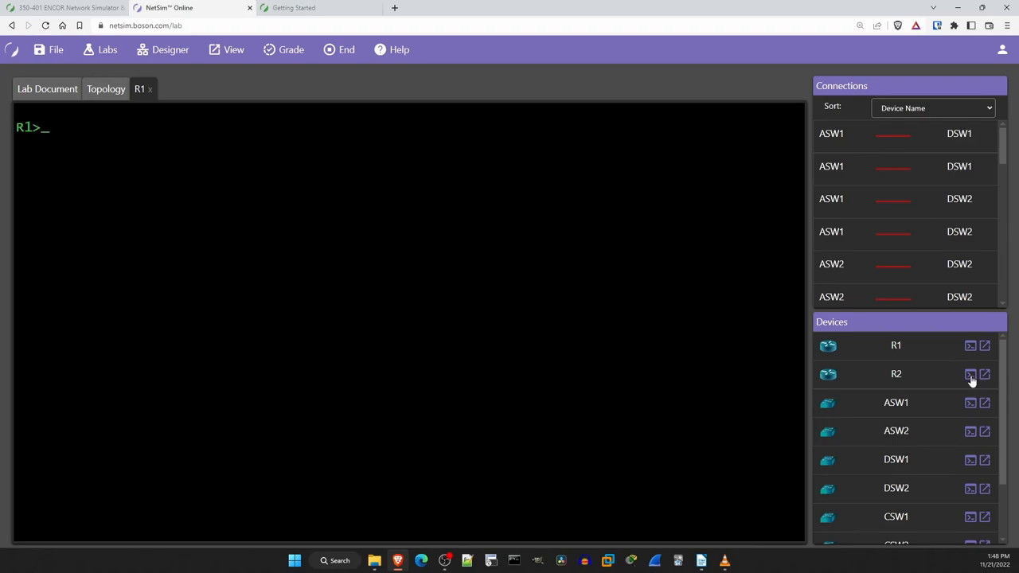
click(971, 374)
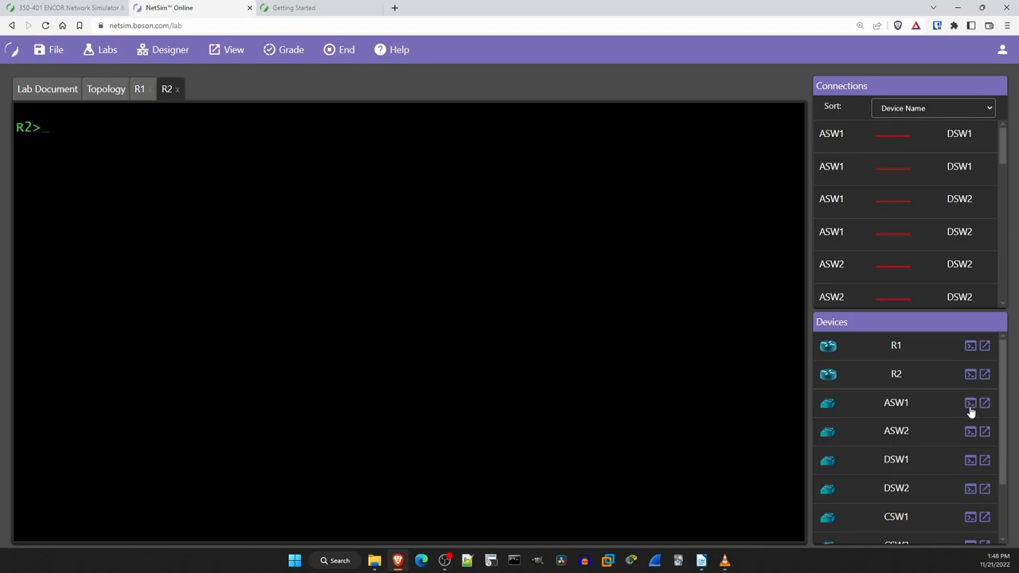
click(972, 402)
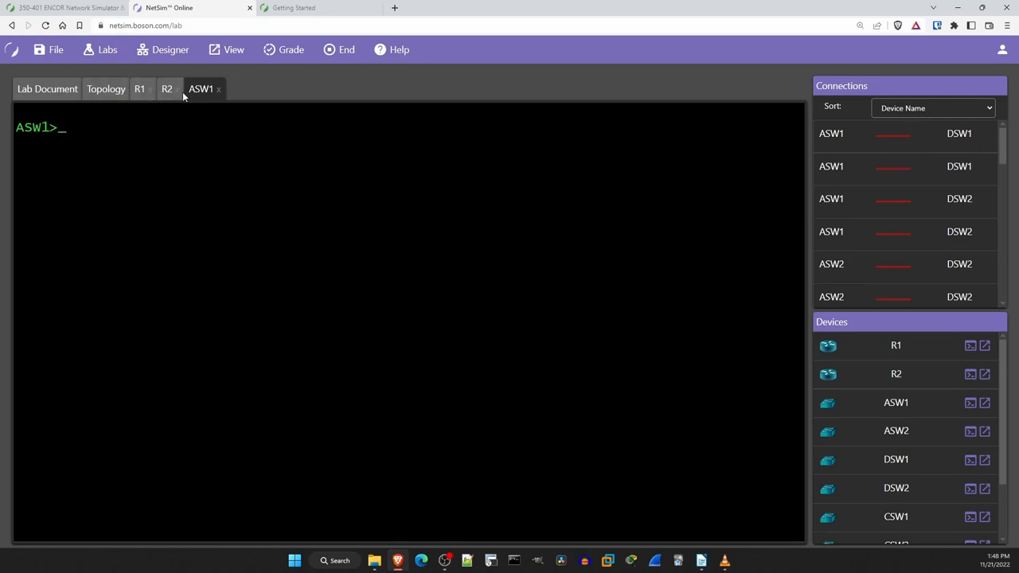
click(140, 89)
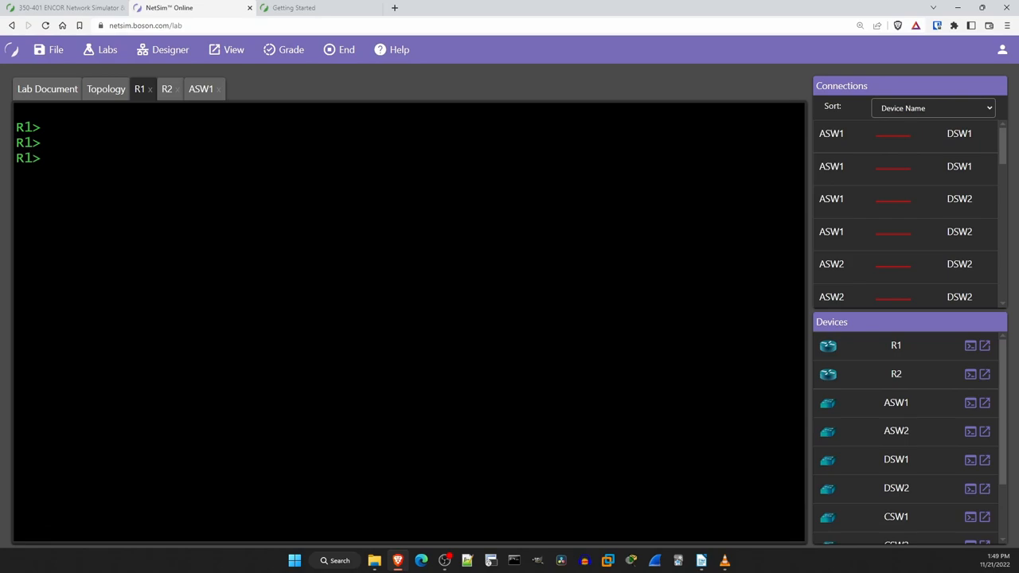
text(enable)
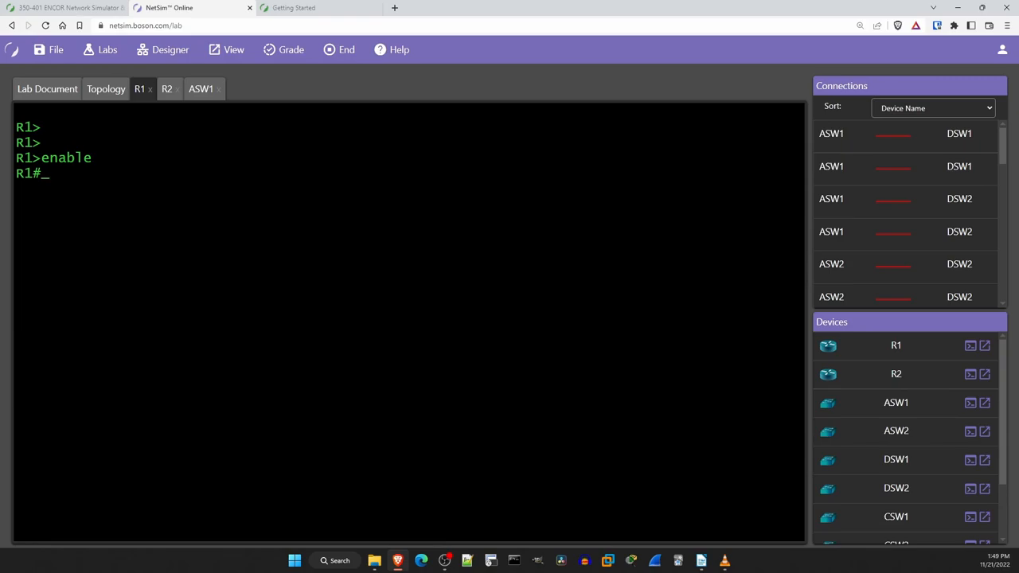
text(show ip int)
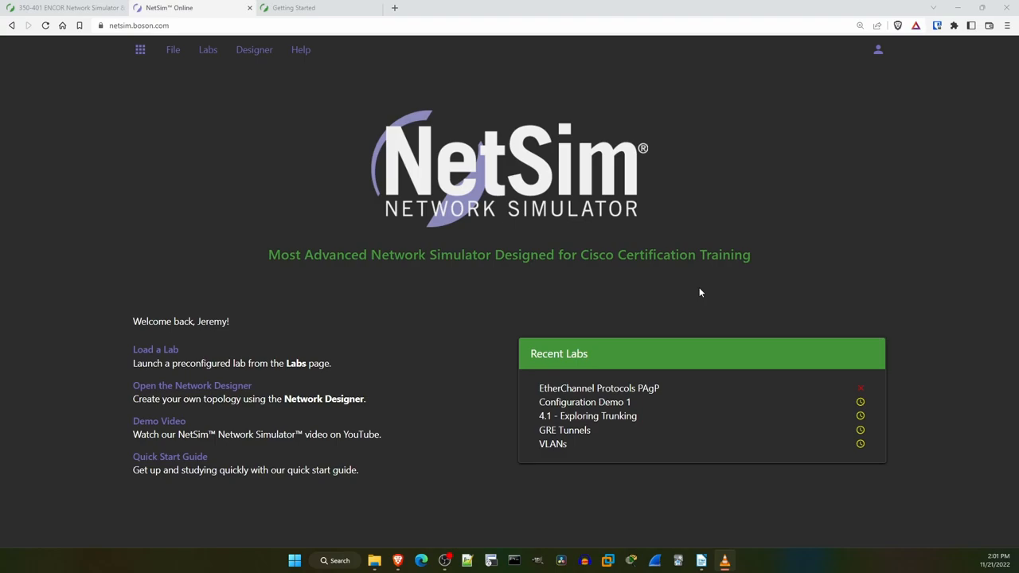
mouse_move(191, 385)
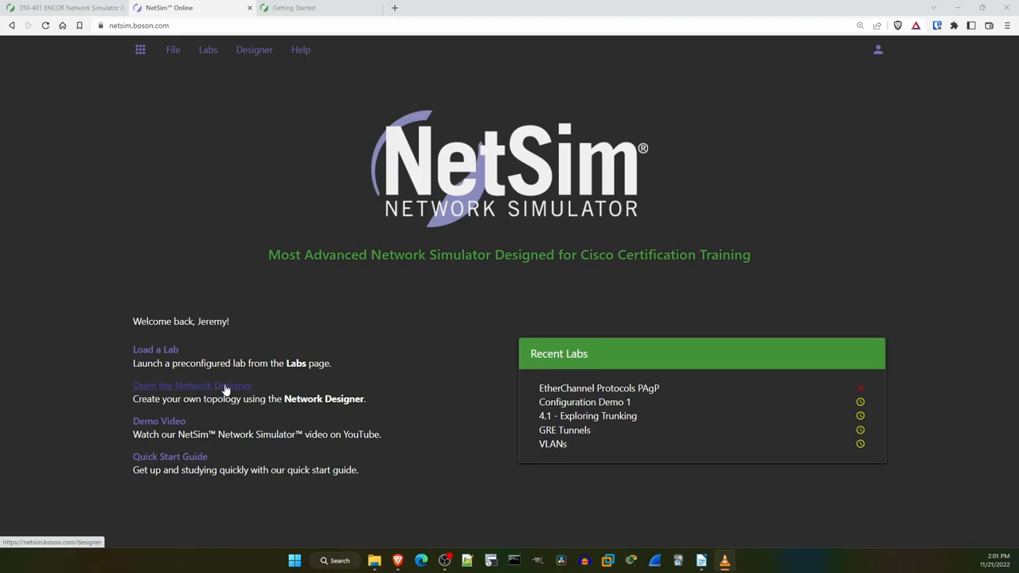
Start an empty topology in the Network Designer from the home page
click(191, 387)
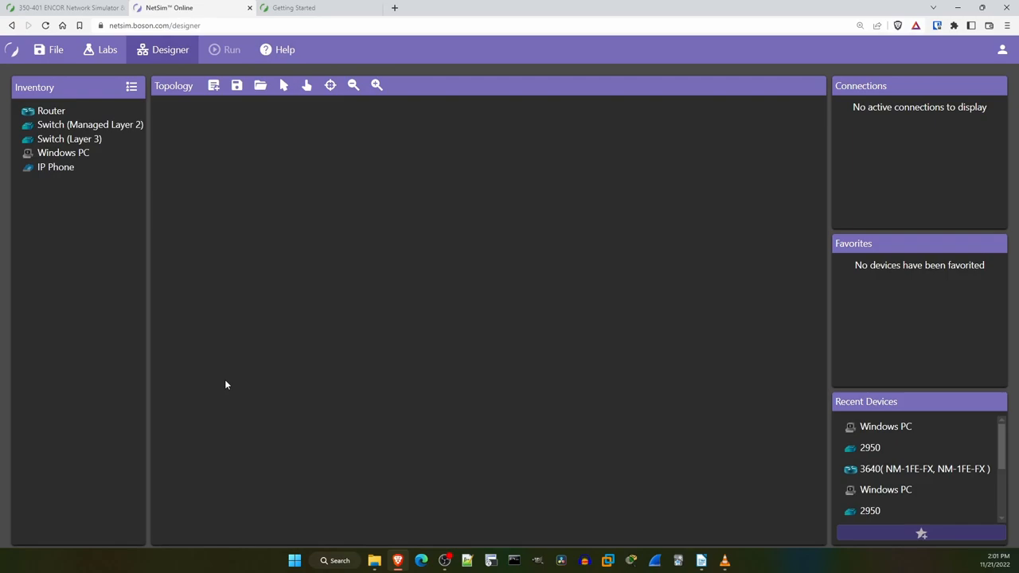
mouse_move(208, 380)
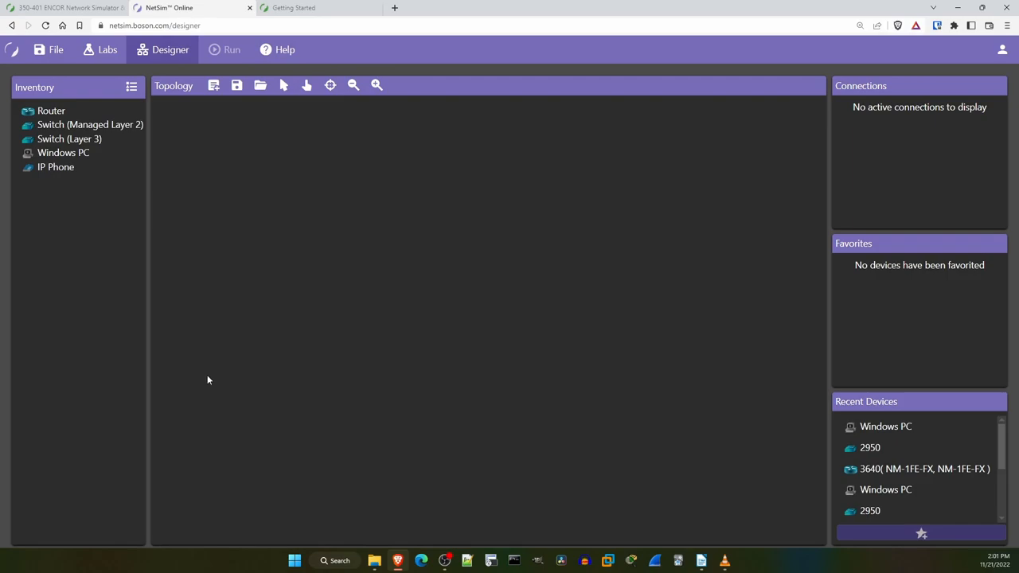
mouse_move(64, 153)
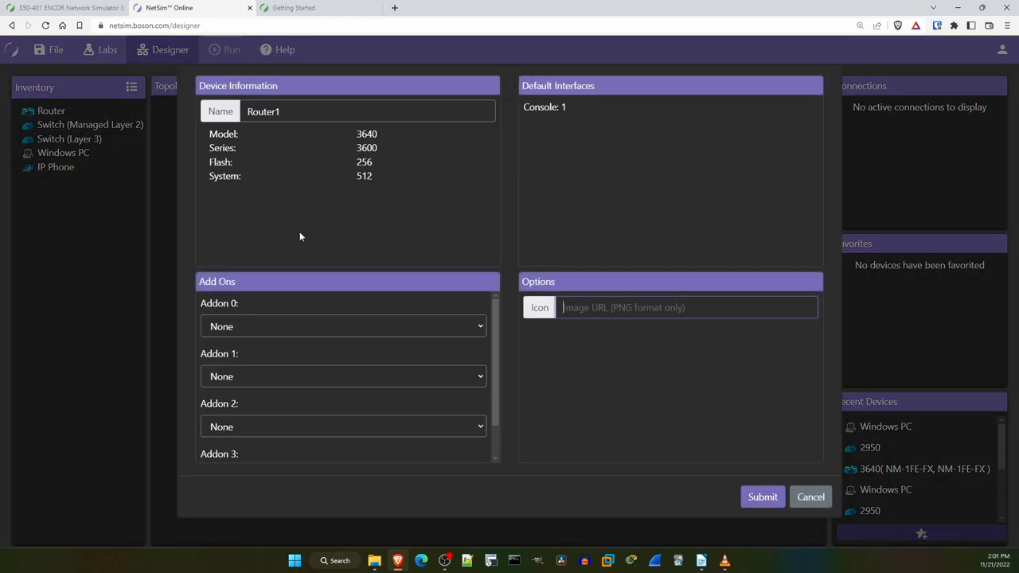
mouse_move(337, 183)
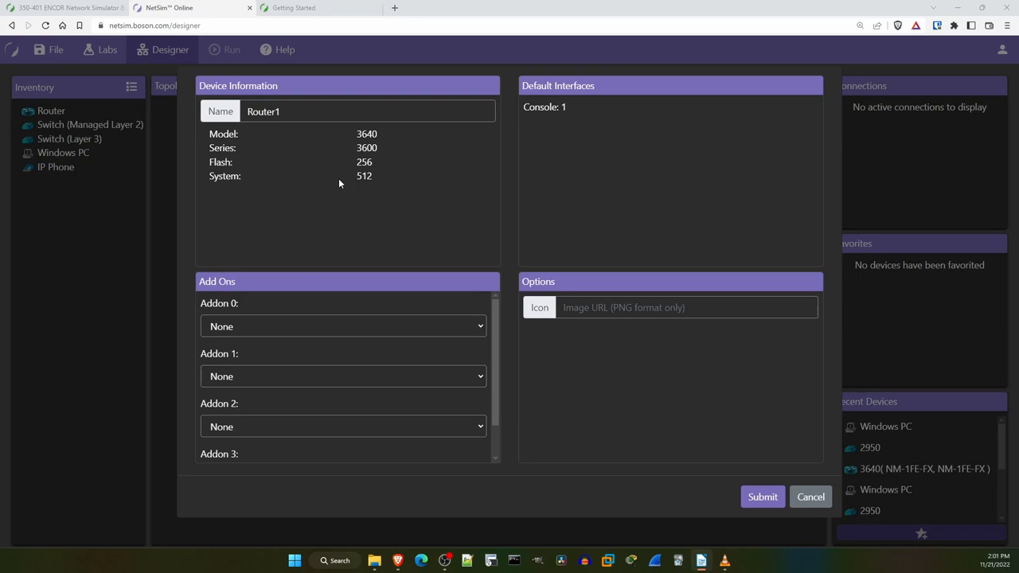
Name the router R1, give slot 0 an NM-1FE-FX module and the bluerouter.png icon URL, and submit
text(R1)
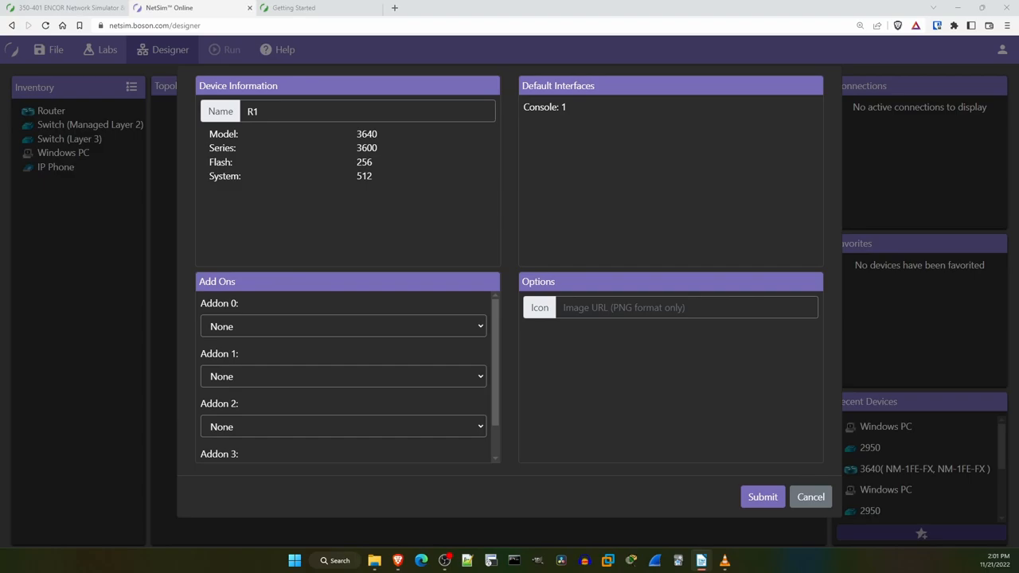
click(342, 326)
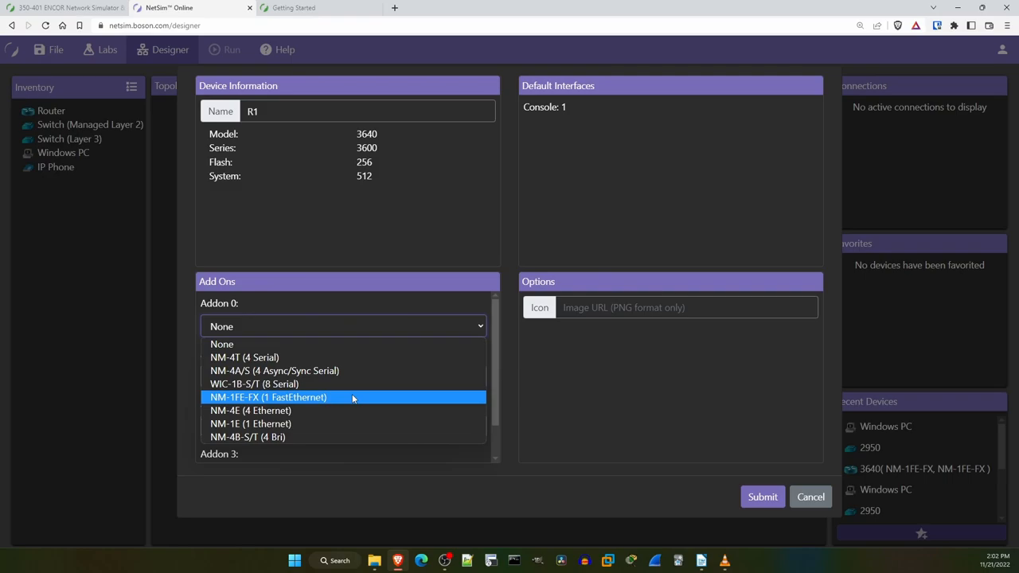
click(267, 398)
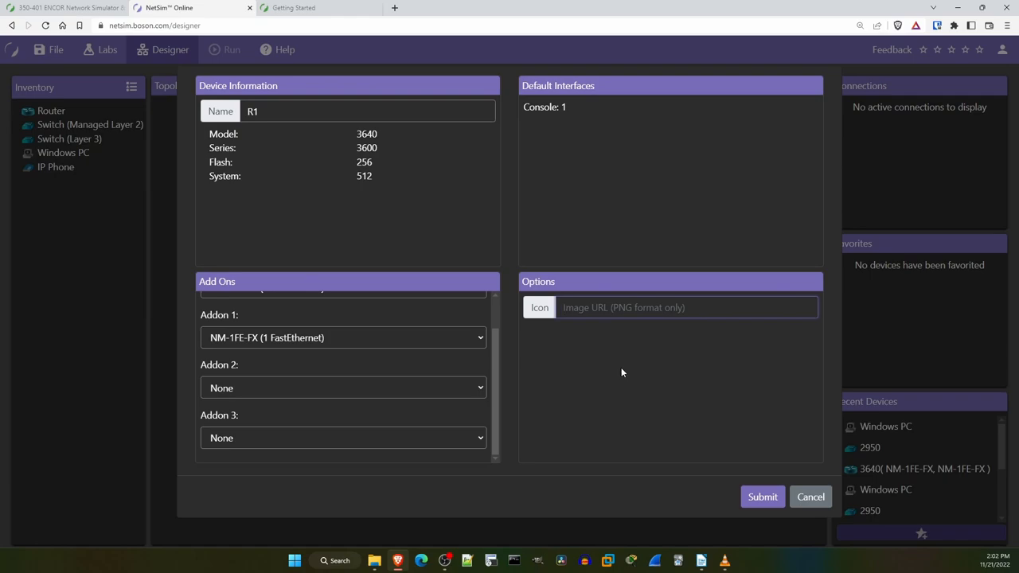
text(mysitlab.com/wp-content/uploads/2022/11/bluerouter.png)
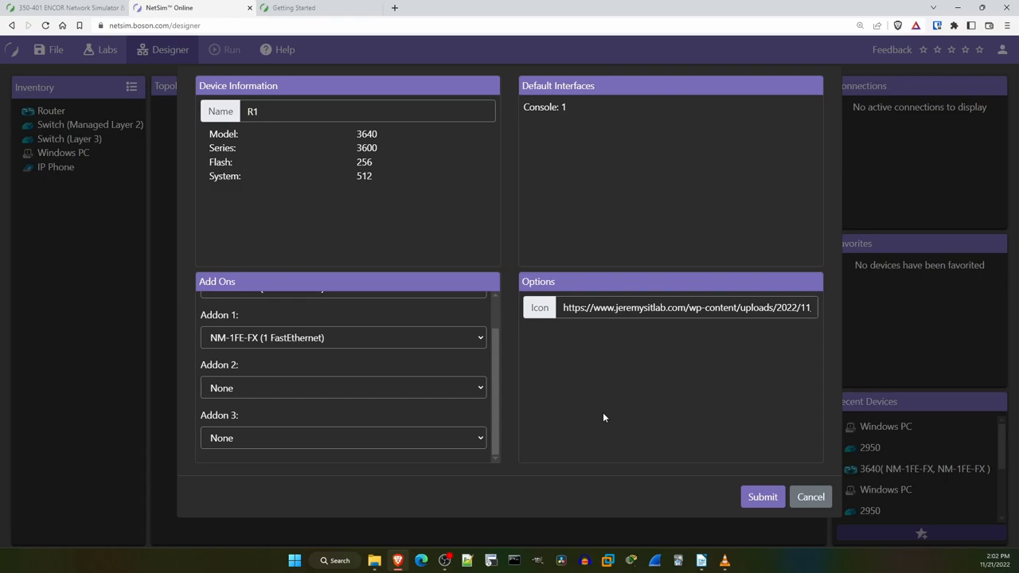
click(761, 497)
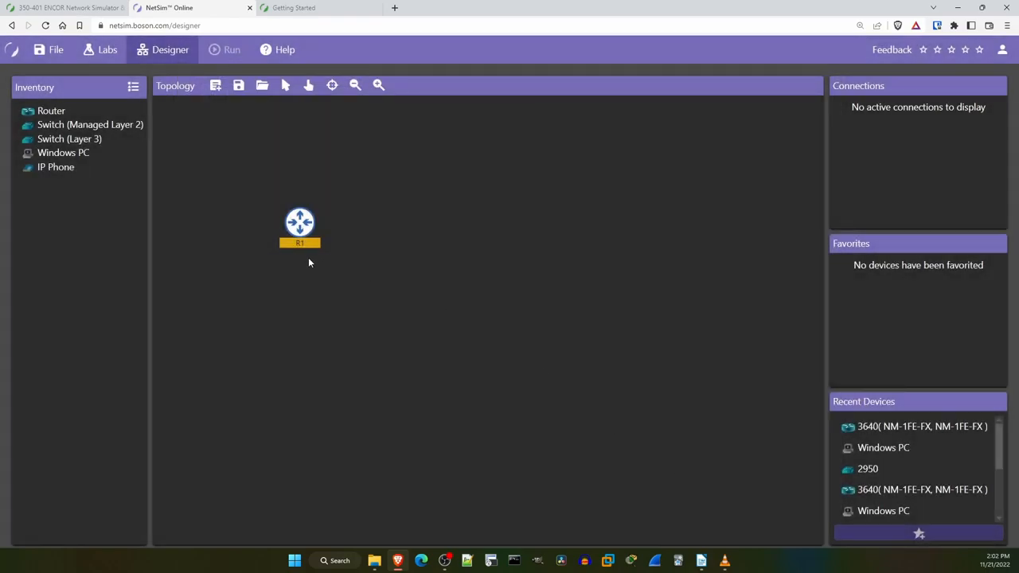
mouse_move(331, 232)
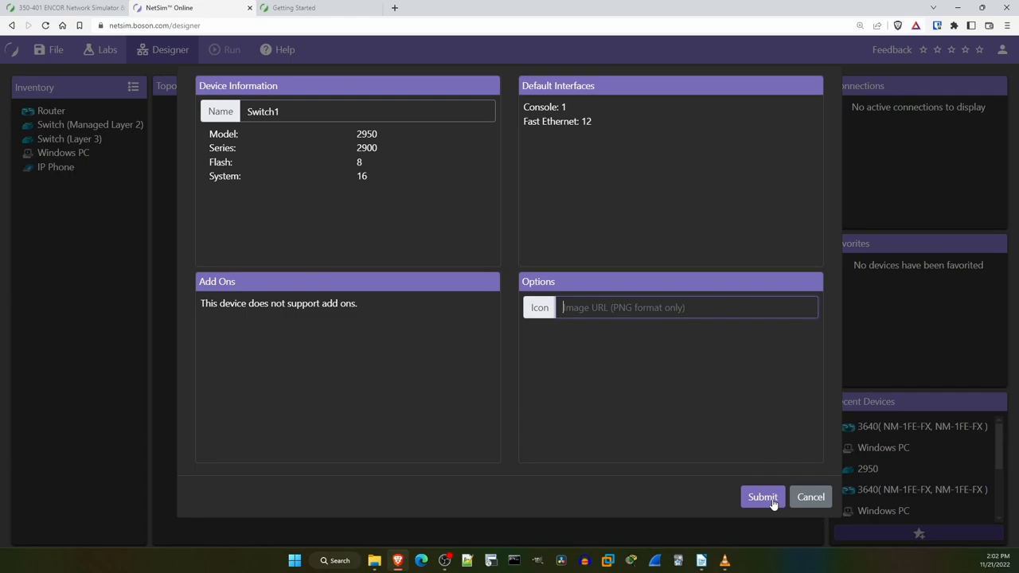
Place a 2950 switch named Switch1 and a Windows PC named Host1 beside R1
click(761, 496)
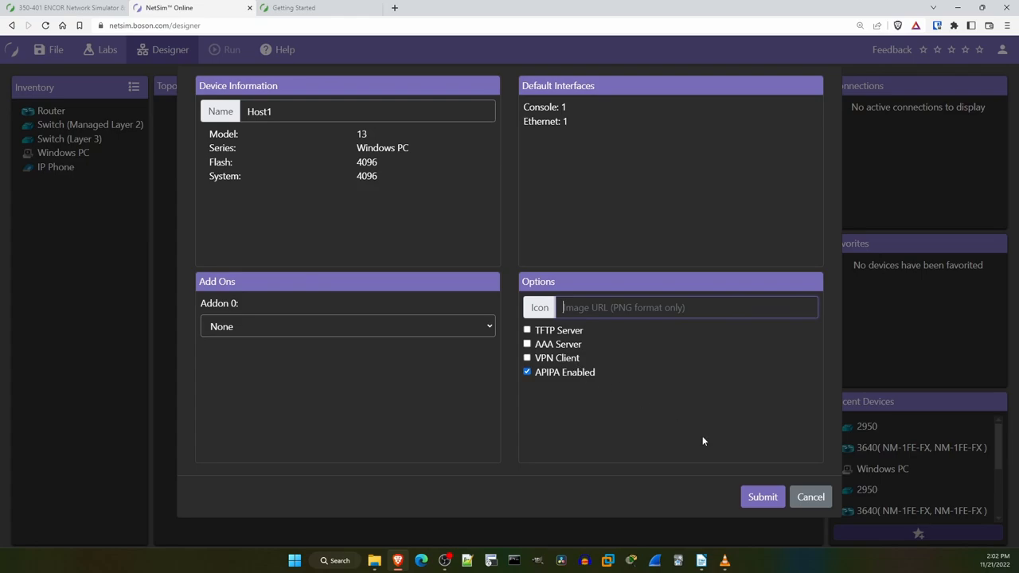
click(762, 497)
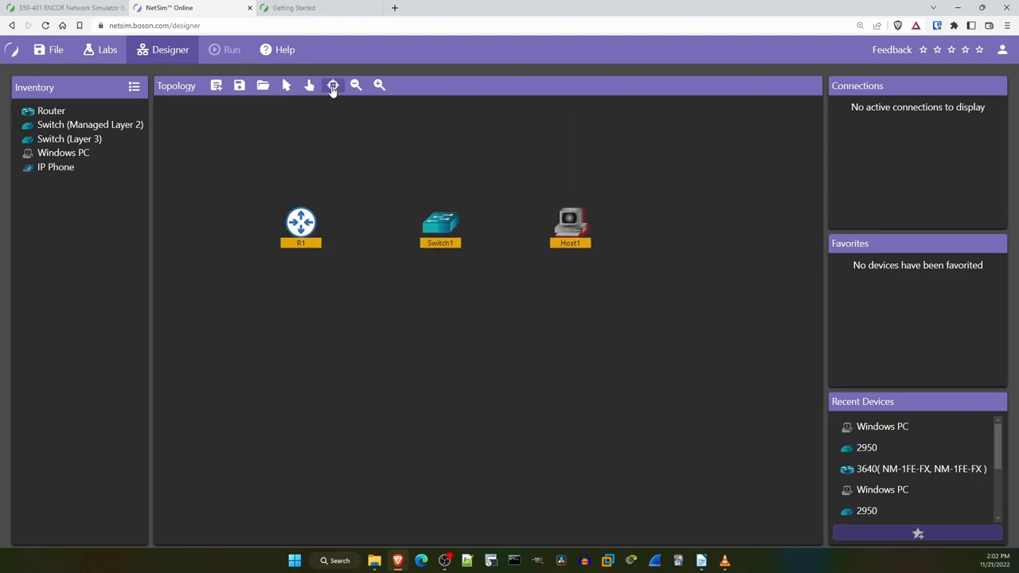
Cable R1 to Switch1's FastEthernet0/0 and Host1 to Switch1's FastEthernet0/1
click(300, 223)
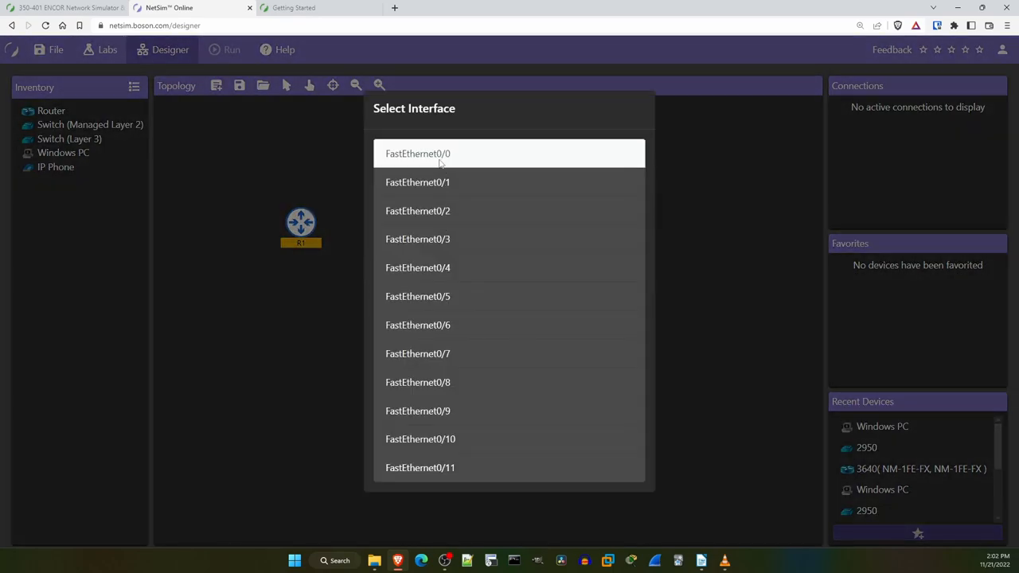
click(417, 153)
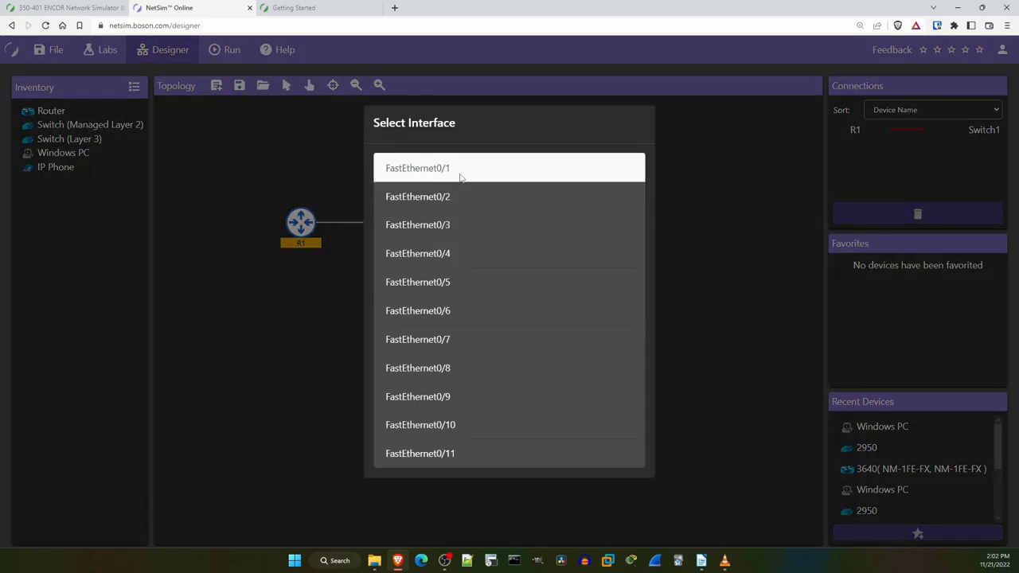
click(417, 169)
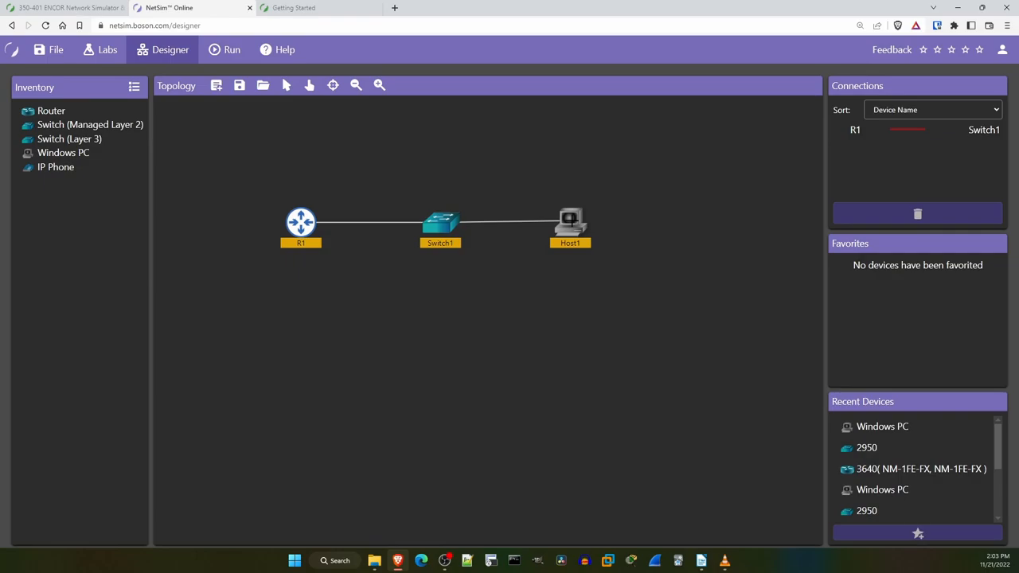
drag(440, 223, 570, 223)
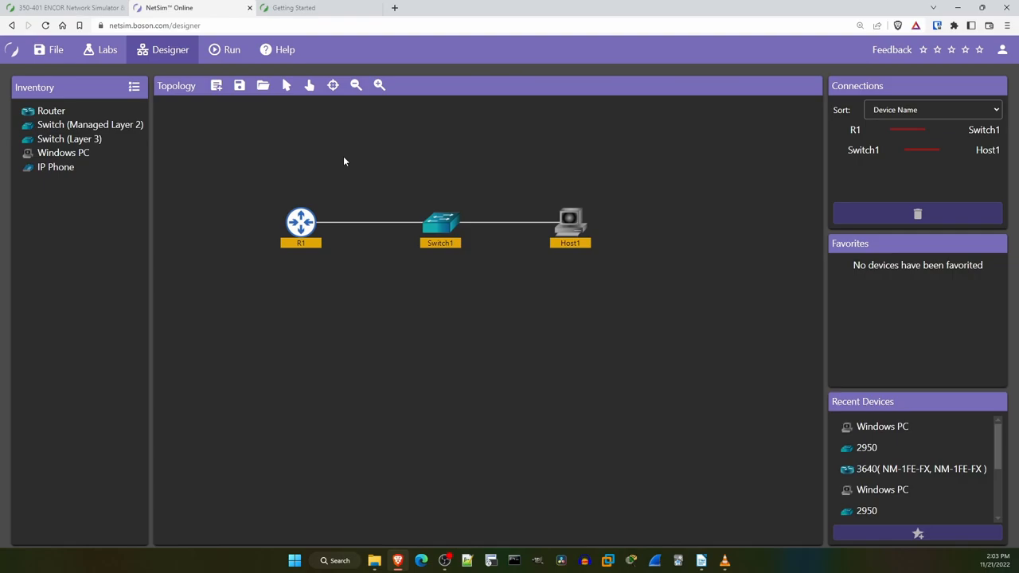
mouse_move(253, 153)
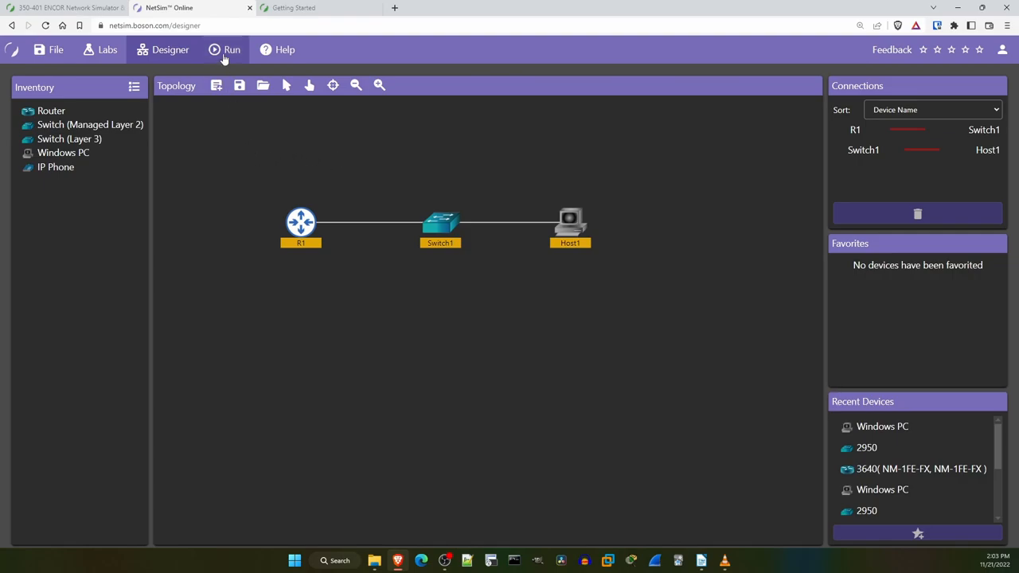
Run the designed lab and continue into the loaded R1–Switch1–Host1 topology
click(232, 50)
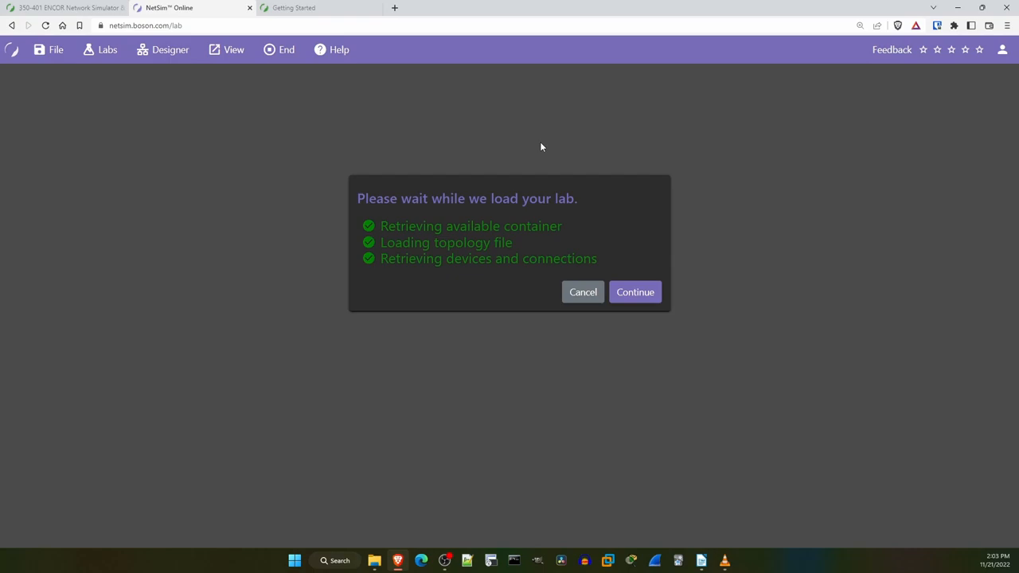
mouse_move(539, 147)
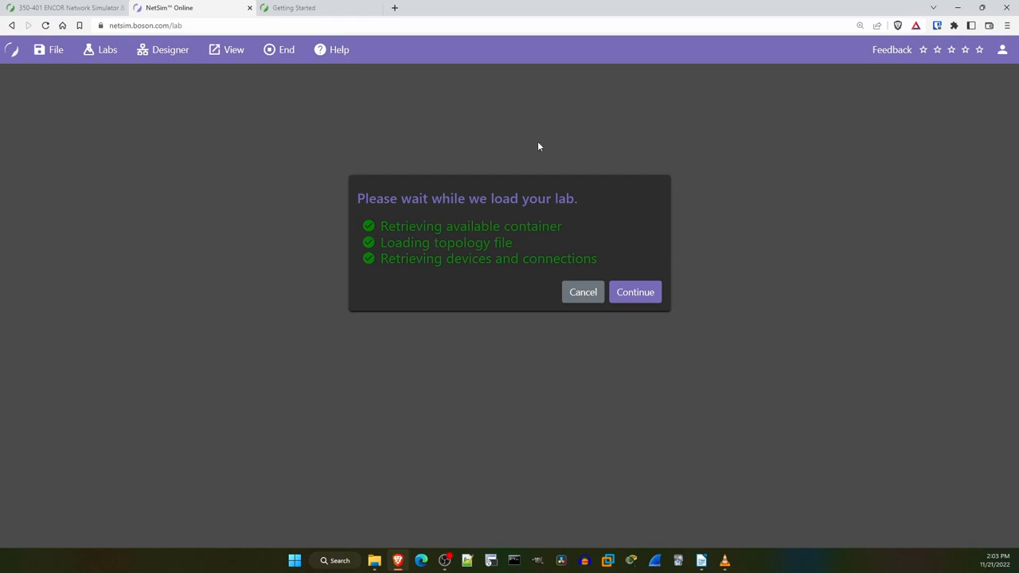
mouse_move(581, 163)
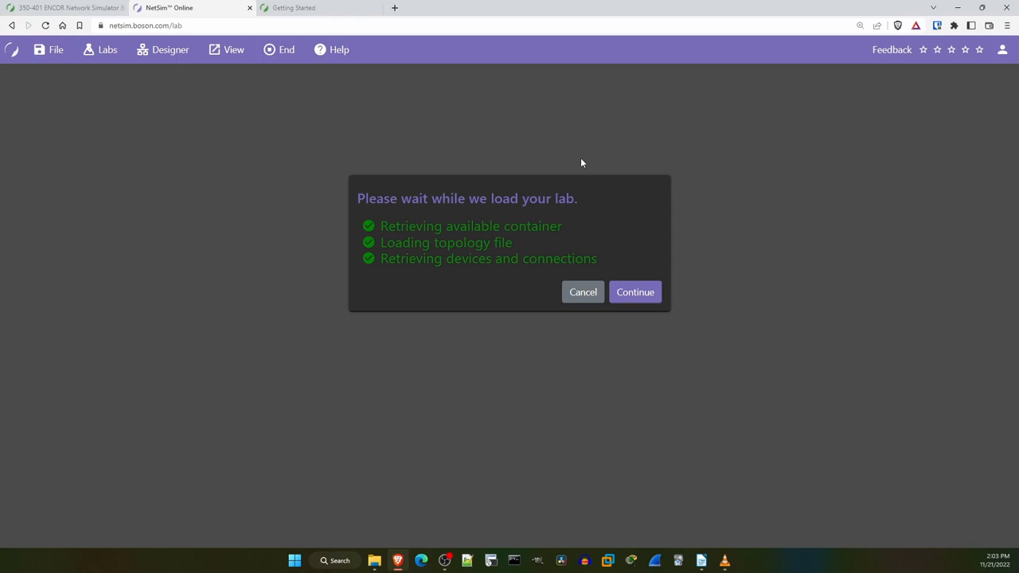
mouse_move(586, 162)
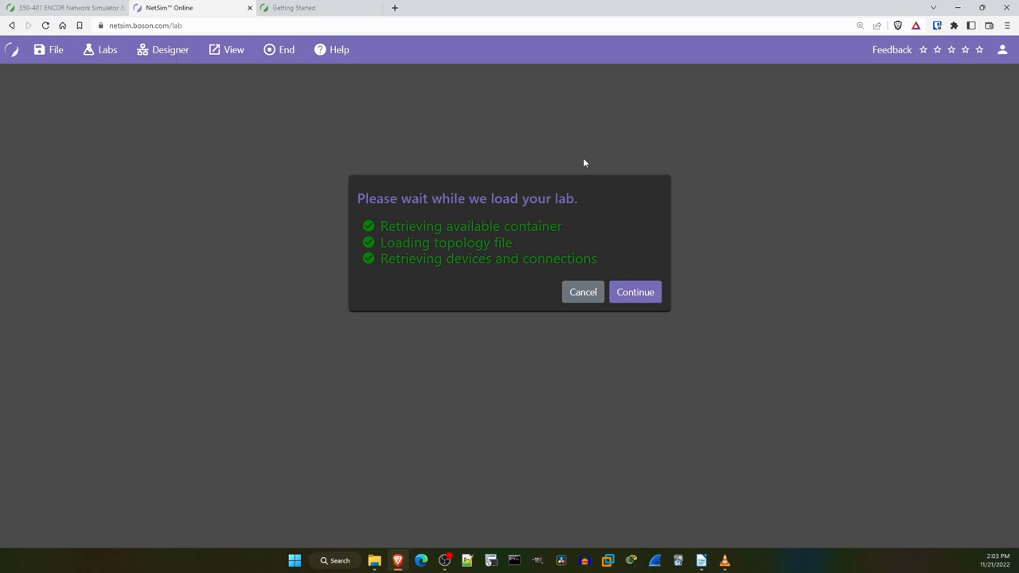
mouse_move(635, 293)
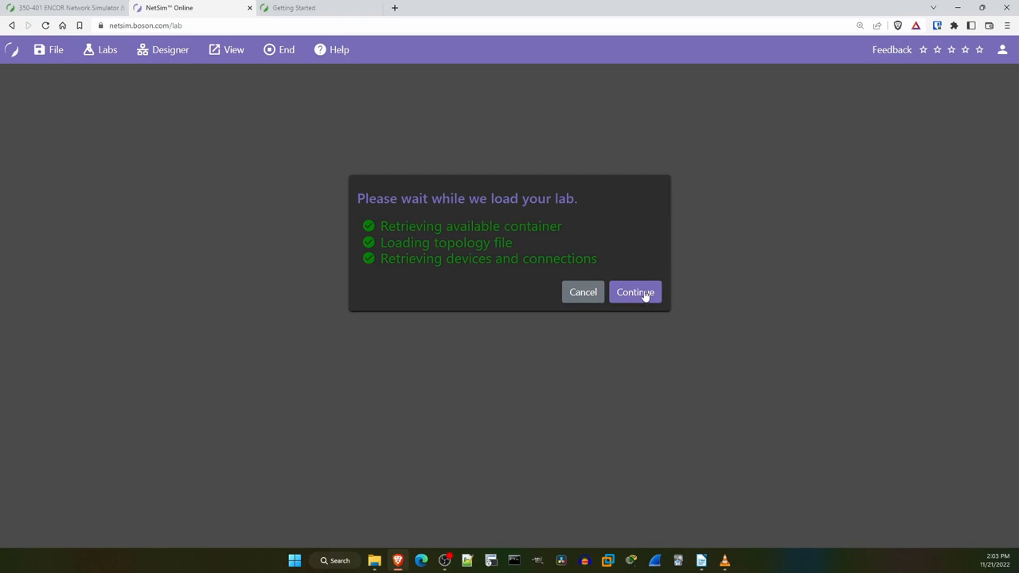
click(634, 291)
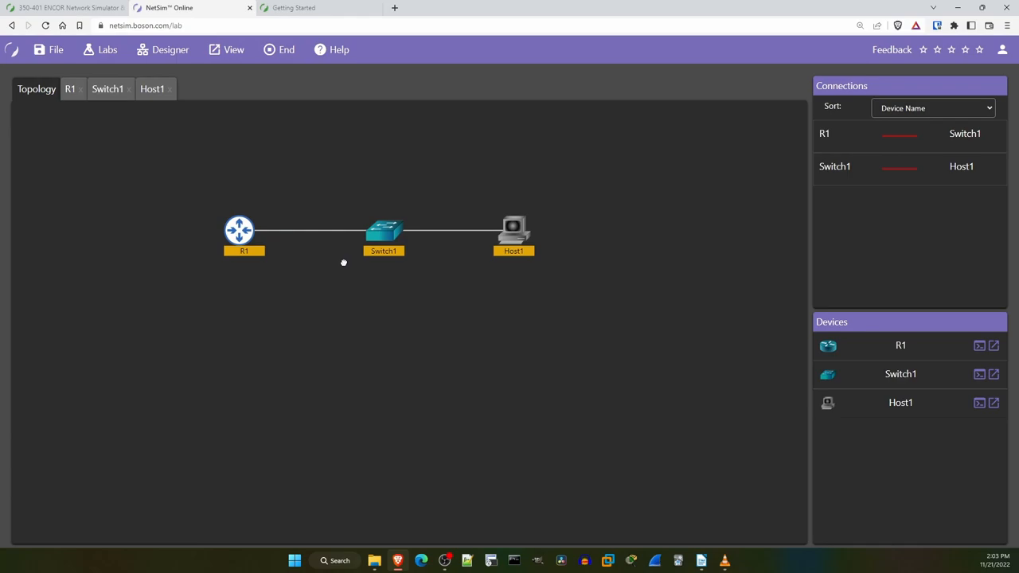
mouse_move(334, 252)
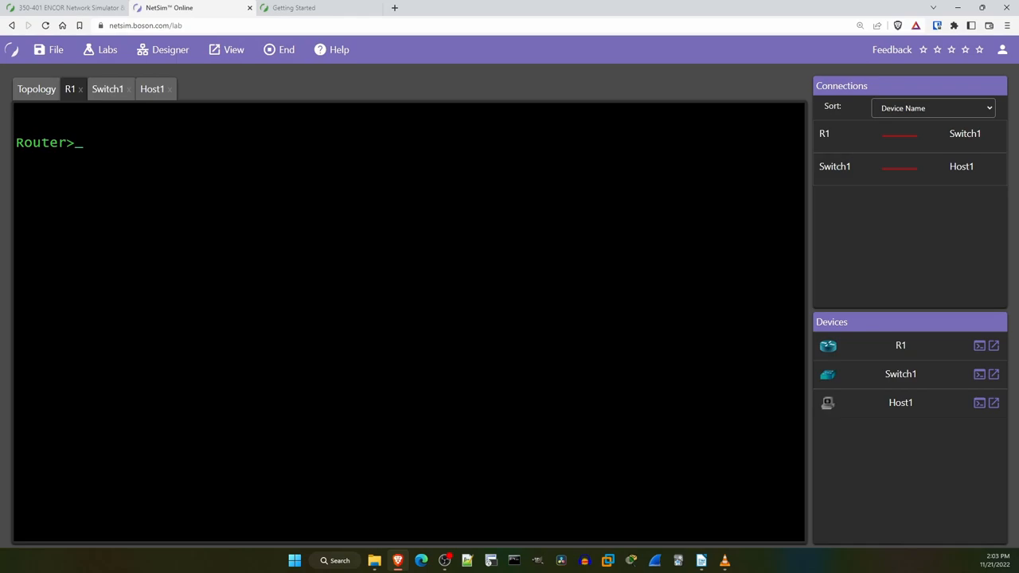
On R1's console enter enable and config mode, list routing protocols with 'router ?', then return to the topology
text(en)
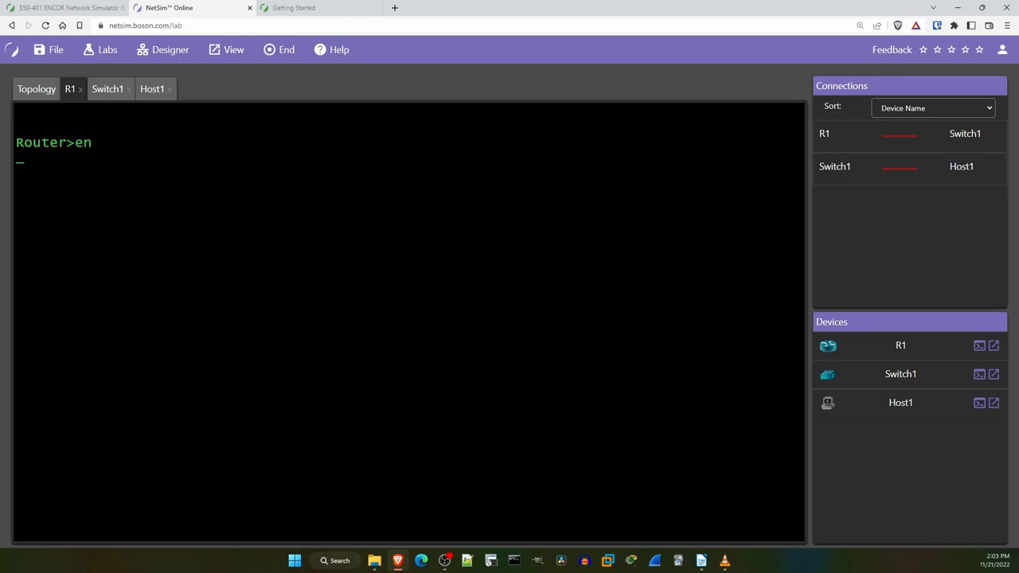
text(?)
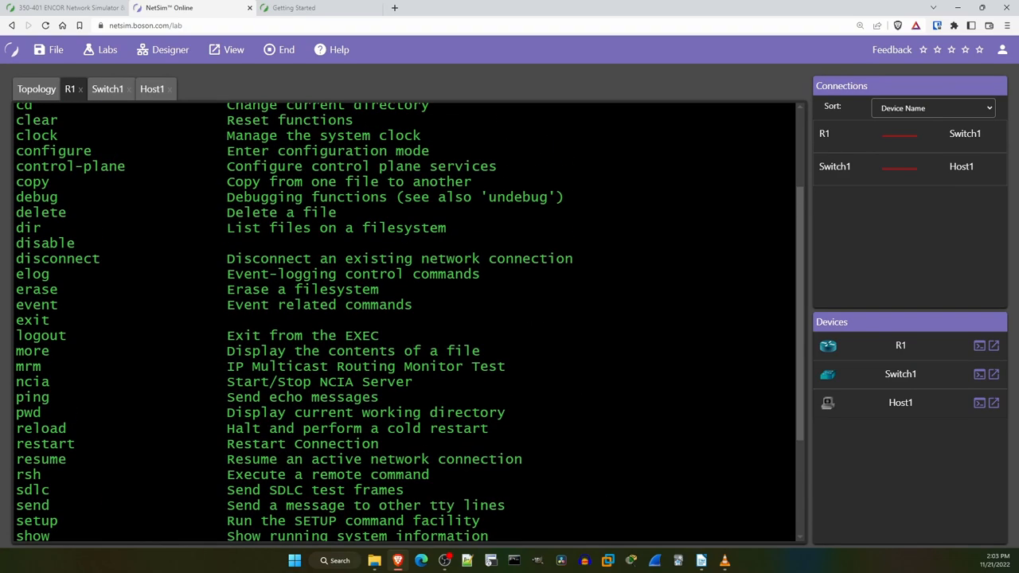
text(conf t)
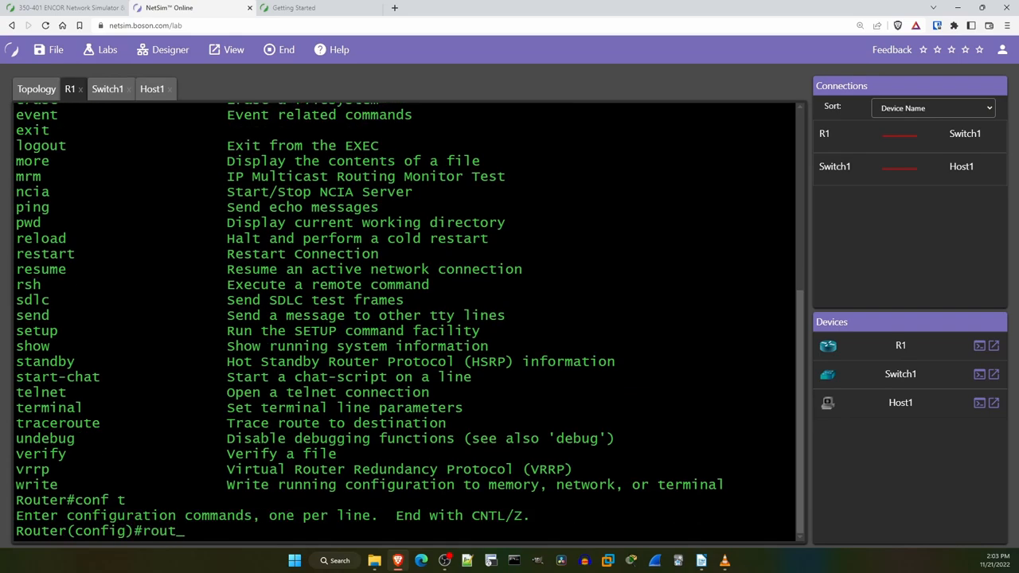
text(router ?)
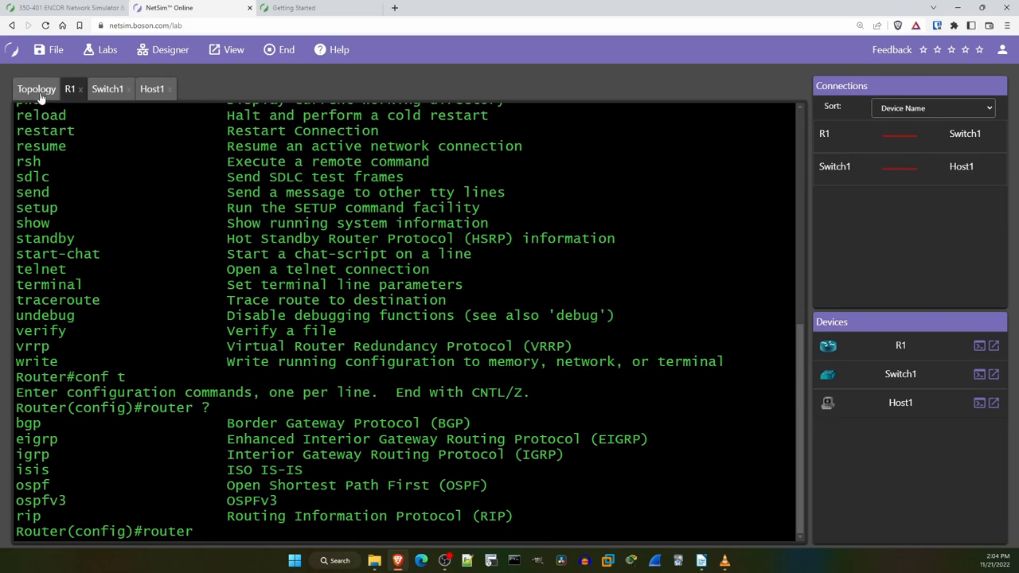
click(35, 89)
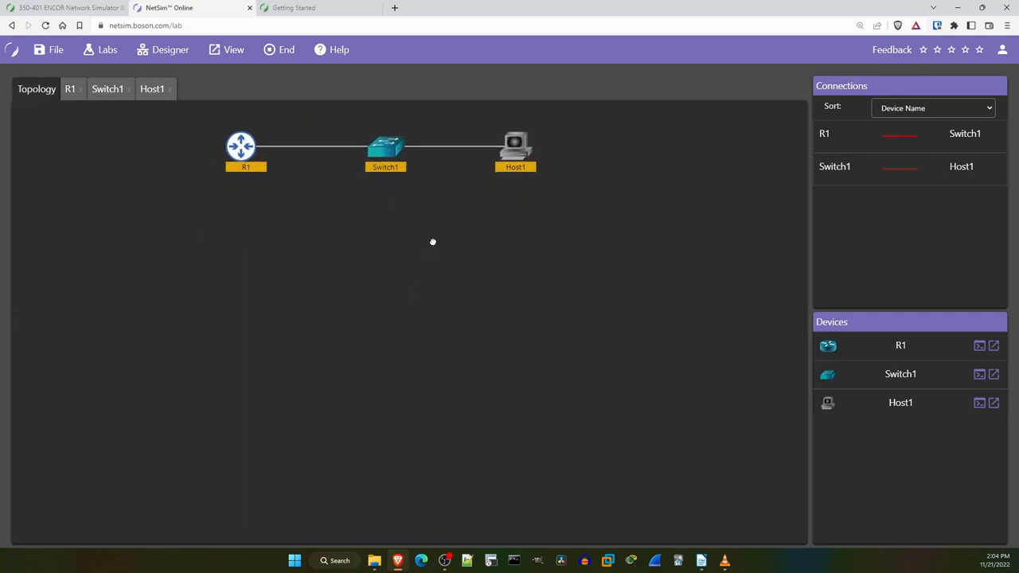